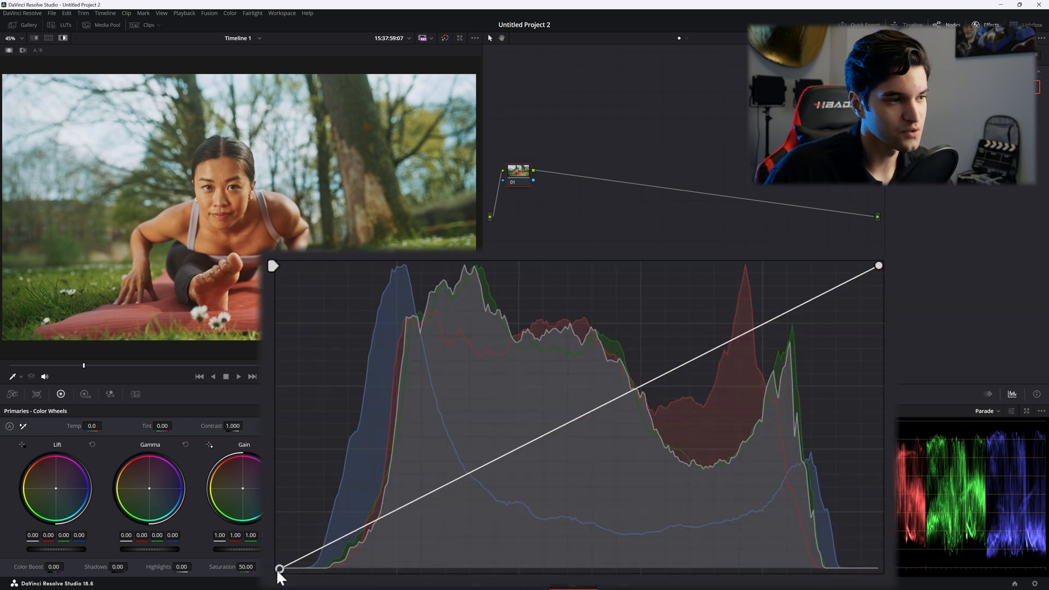
Test the luminance curve's white point, darkening the clip and restoring full brightness
left_click_drag(279, 570, 291, 569)
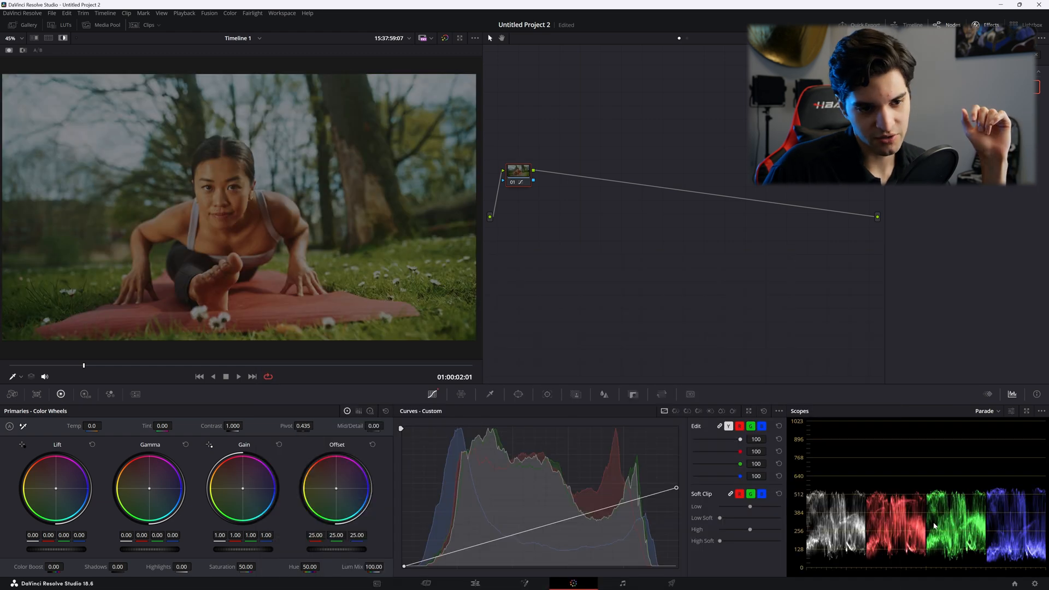
left_click_drag(675, 489, 675, 518)
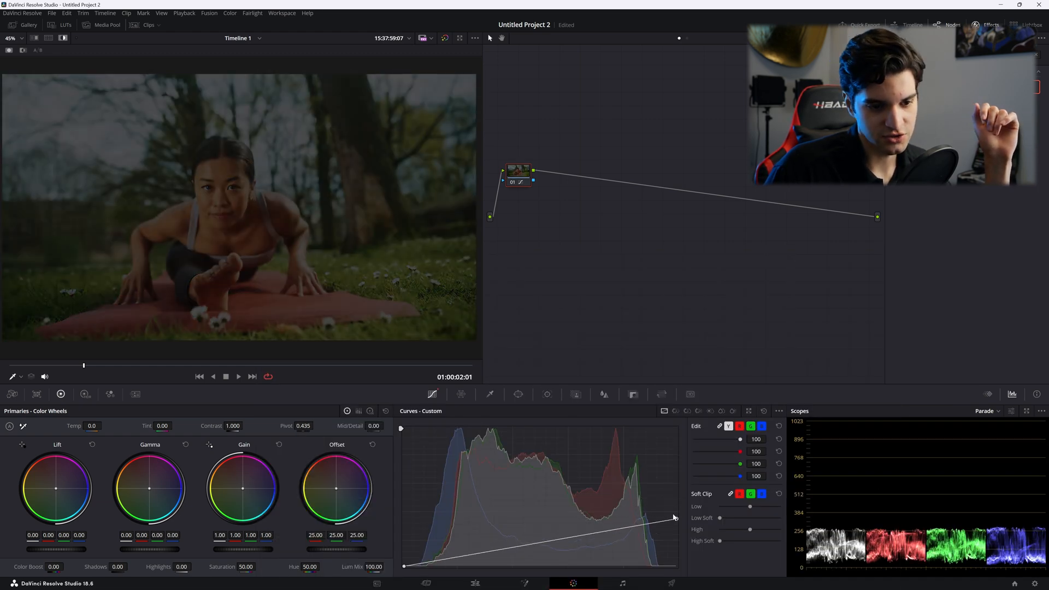
left_click_drag(674, 517, 674, 452)
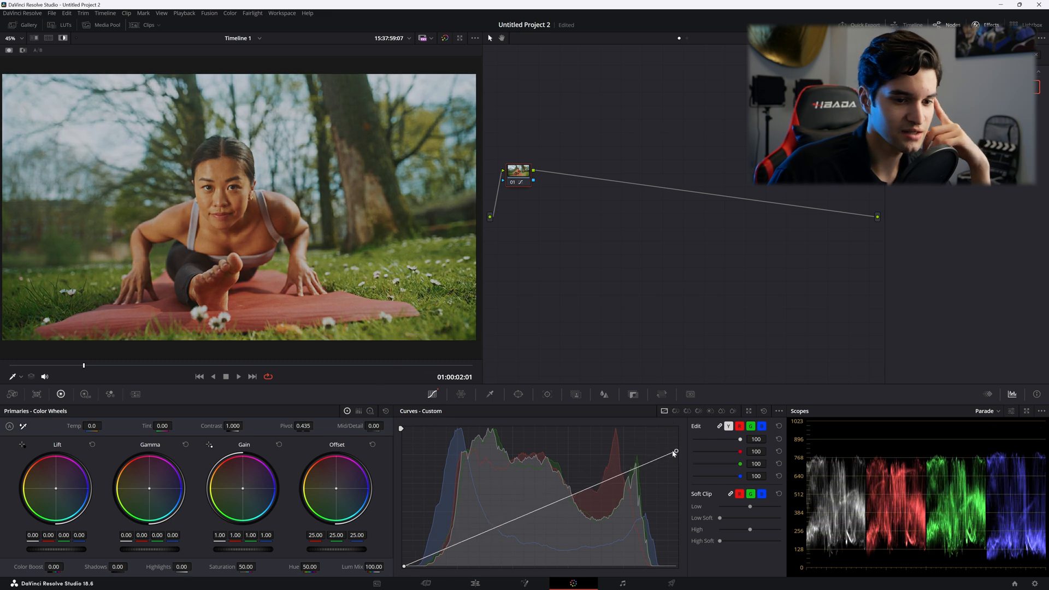
left_click_drag(675, 452, 675, 510)
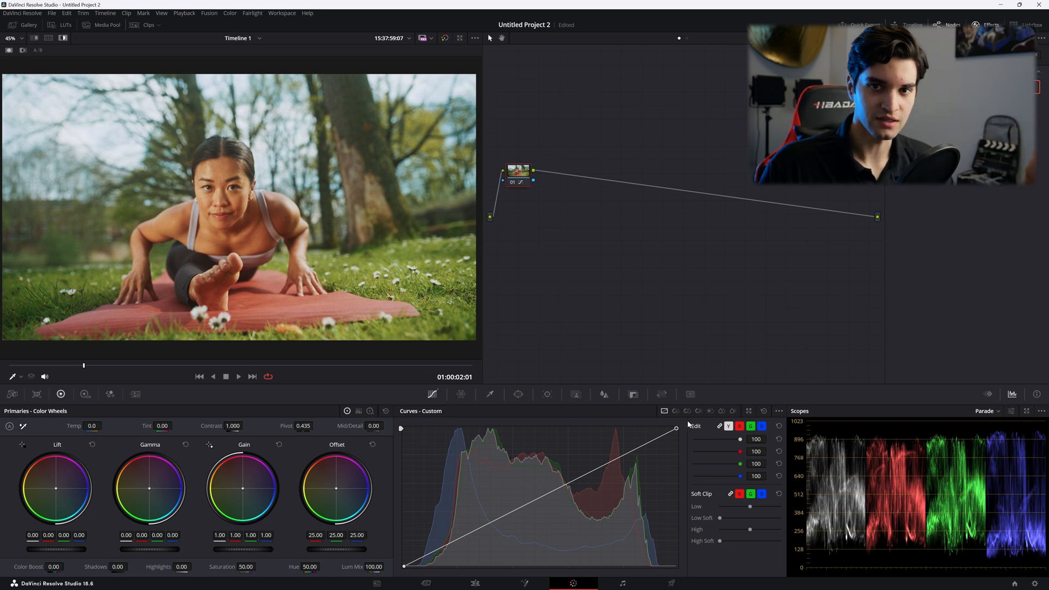
left_click_drag(676, 428, 675, 512)
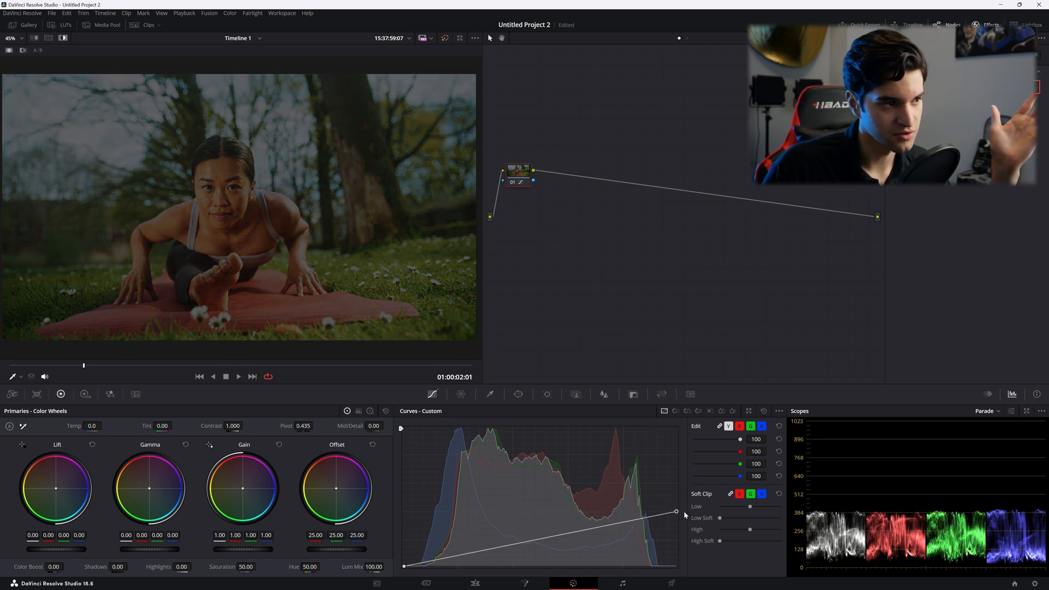
left_click_drag(675, 511, 675, 561)
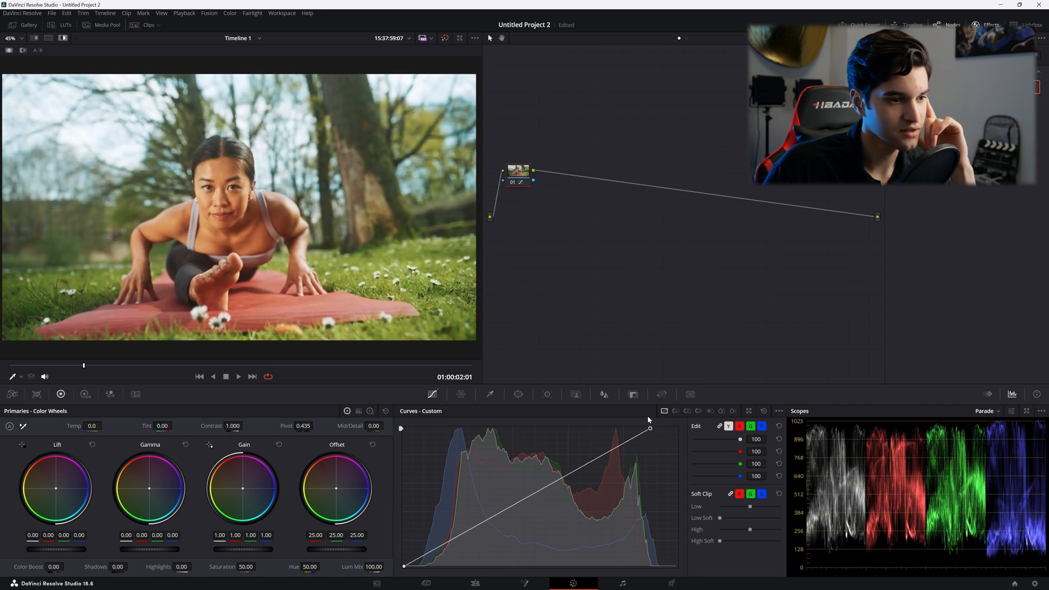
Blow out highlights, crush and fade the shadows, then bow the curve up to brighten midtones
left_click_drag(649, 428, 553, 429)
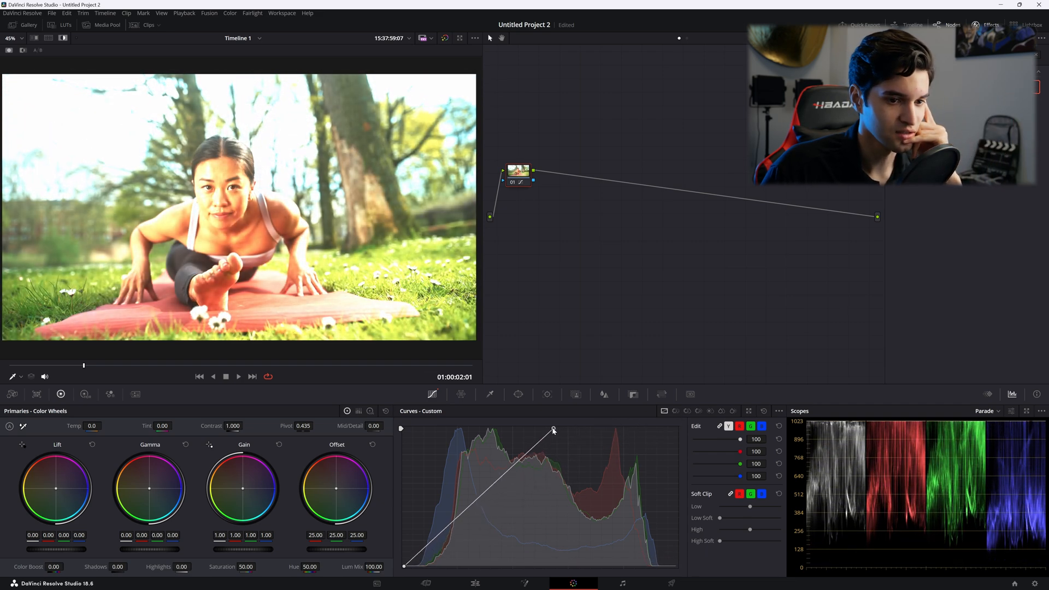
left_click_drag(553, 428, 461, 428)
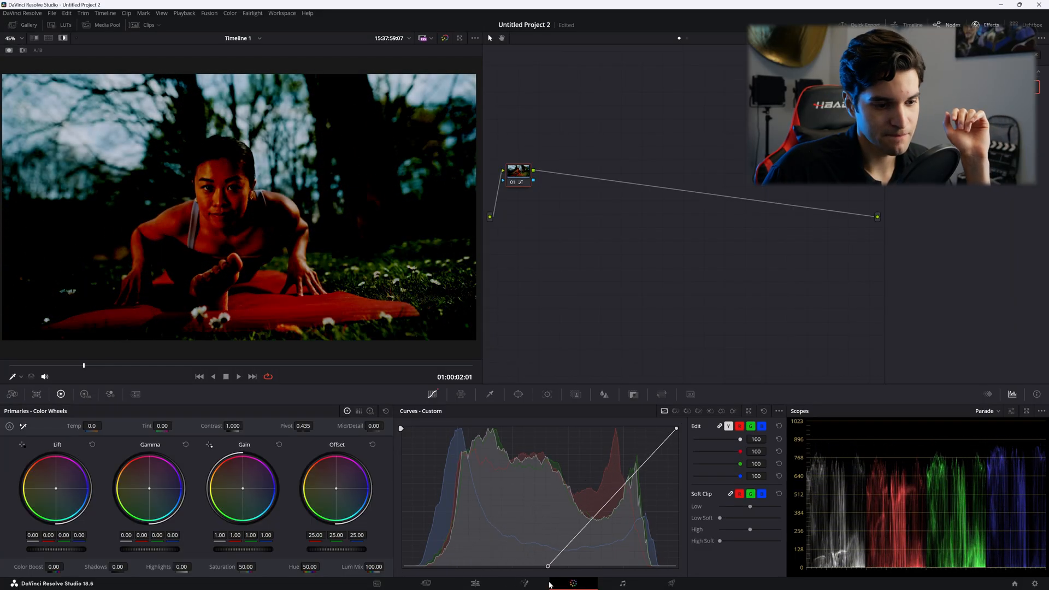
left_click_drag(548, 565, 404, 476)
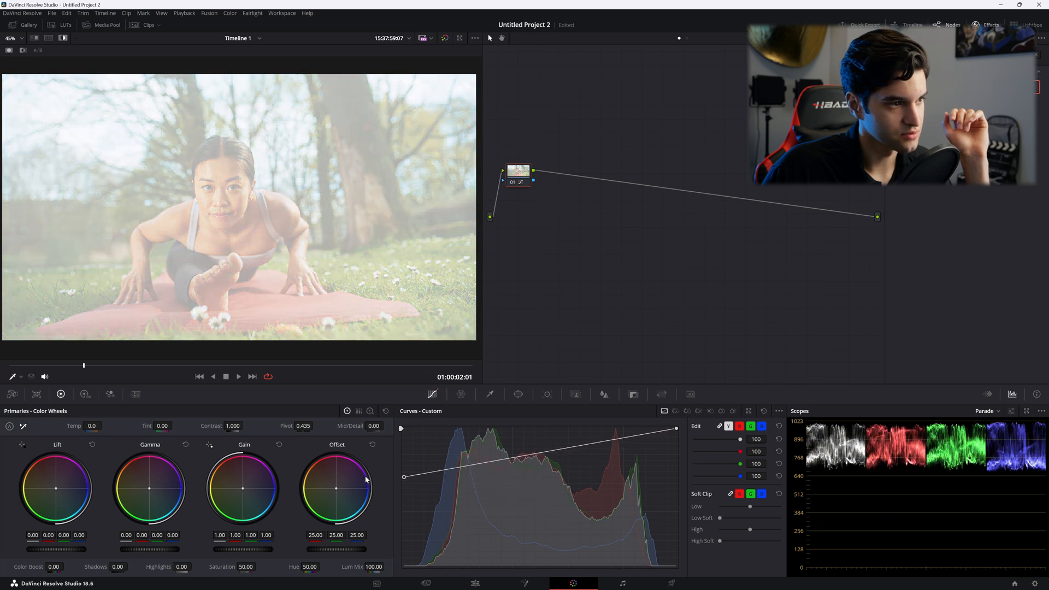
left_click_drag(404, 477, 404, 437)
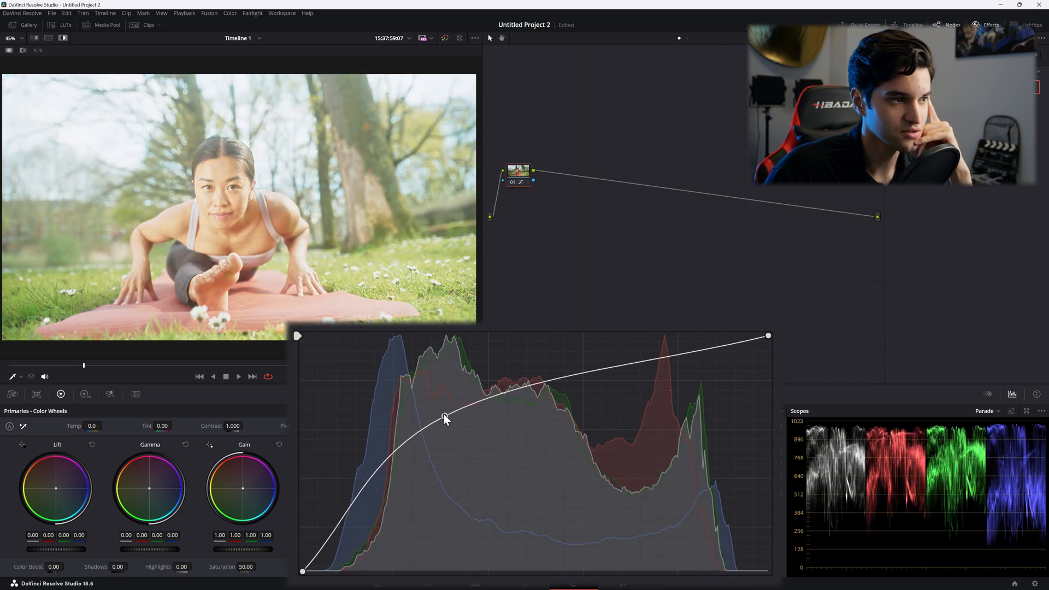
Shape an S-curve pulling midtones down and lifting upper midtones and highlights for contrast
left_click_drag(445, 416, 628, 407)
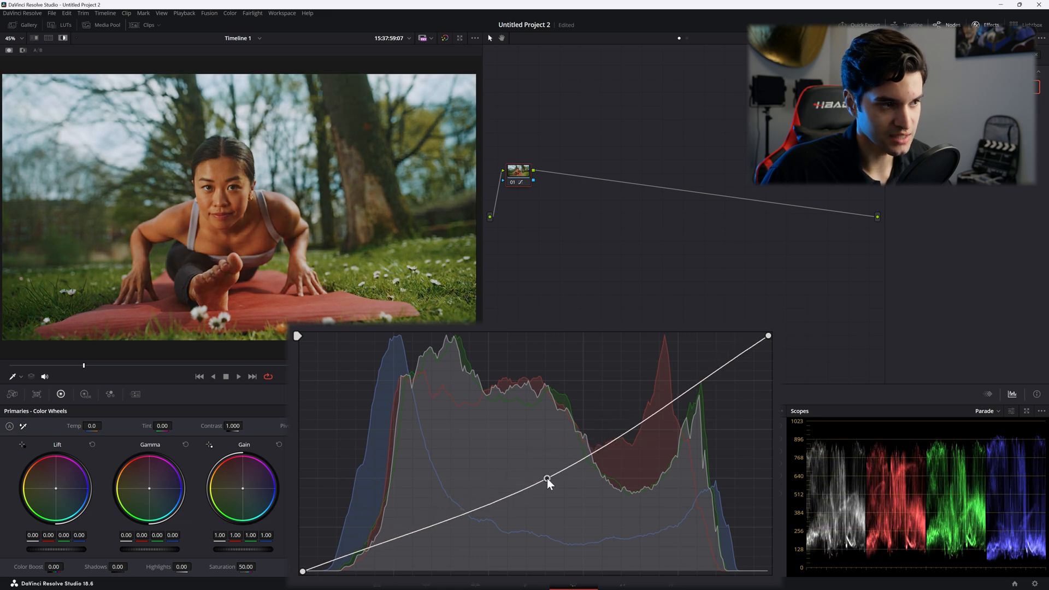
left_click_drag(548, 478, 553, 489)
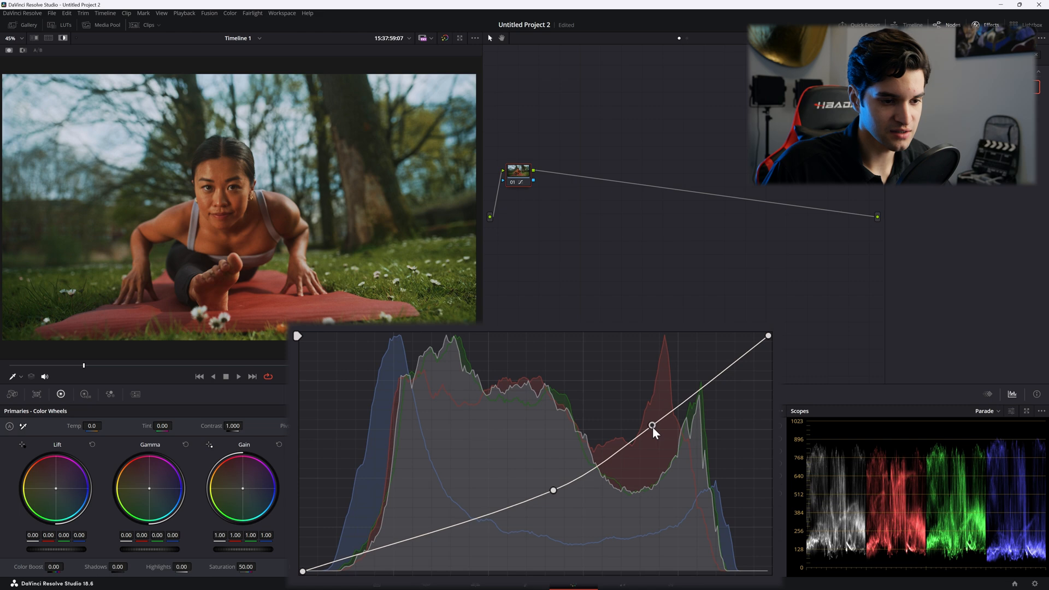
left_click_drag(651, 426, 640, 410)
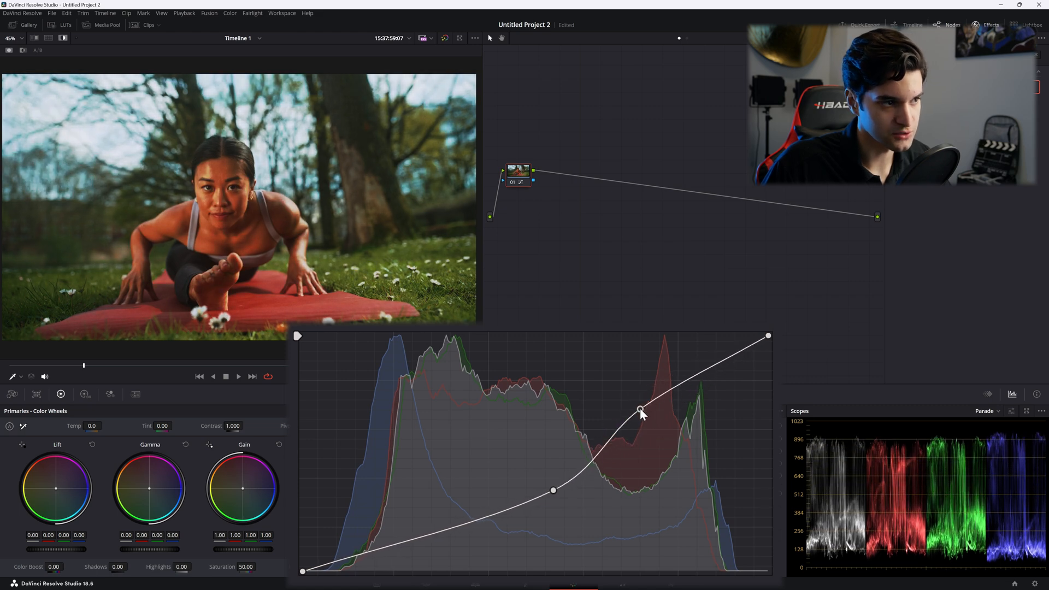
left_click_drag(640, 410, 646, 415)
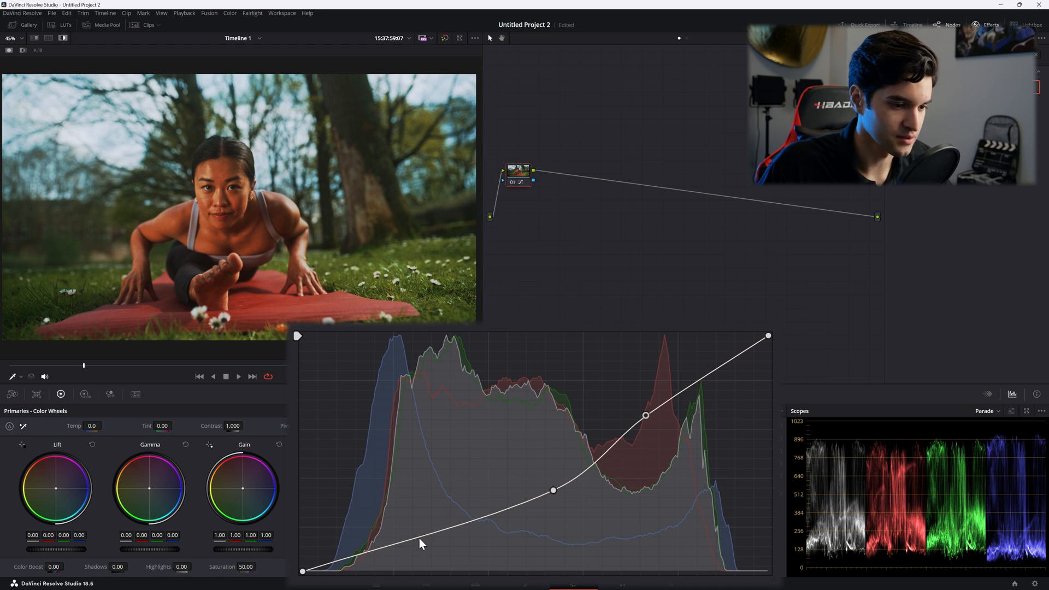
left_click_drag(423, 542, 445, 549)
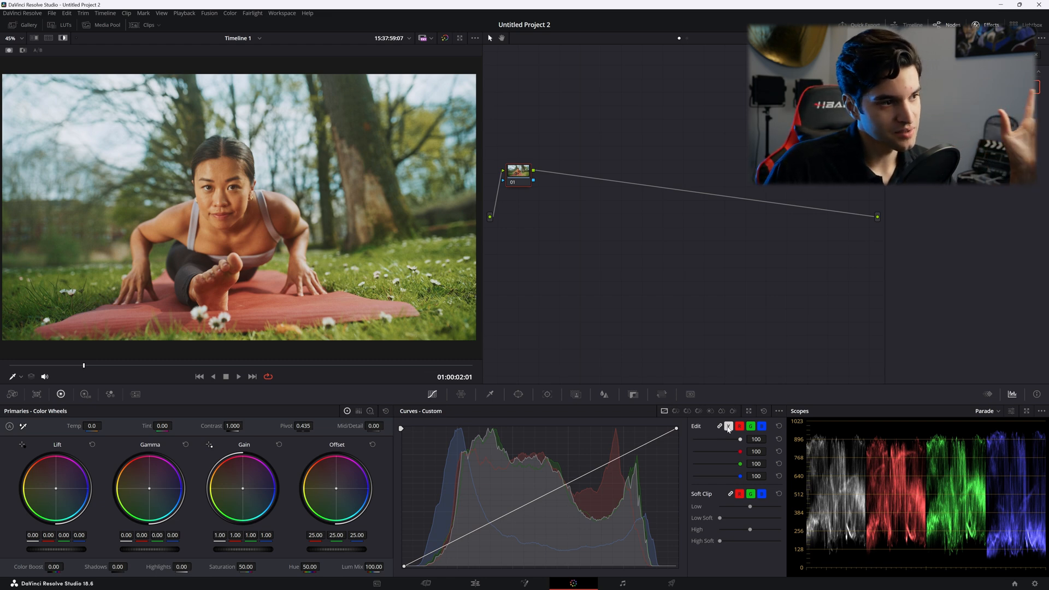
Test the reset luminance curve's end points, lifting blacks to white and lowering the white point
left_click(472, 541)
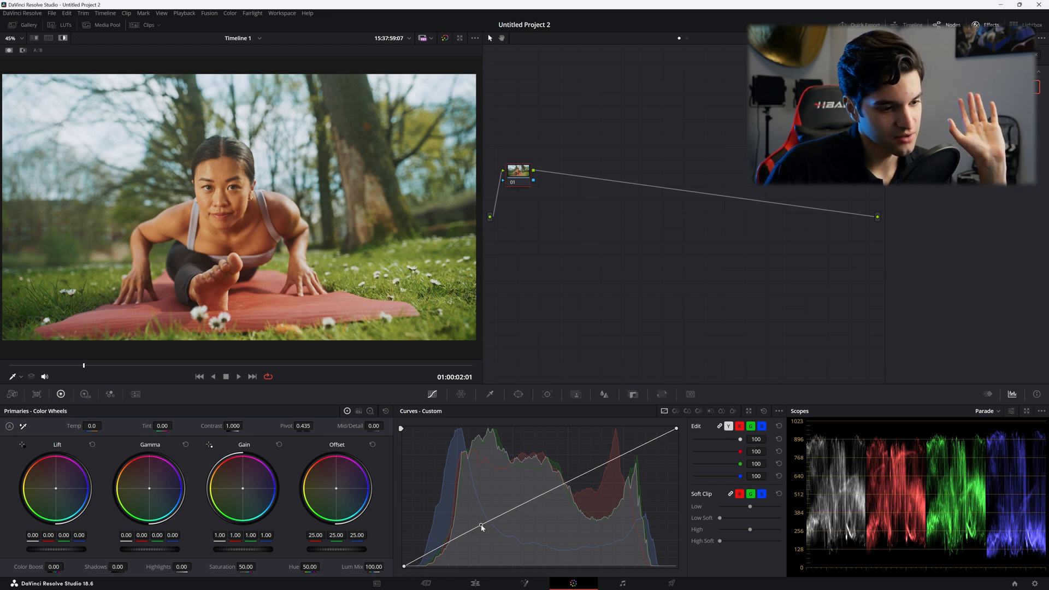
left_click_drag(480, 524, 483, 537)
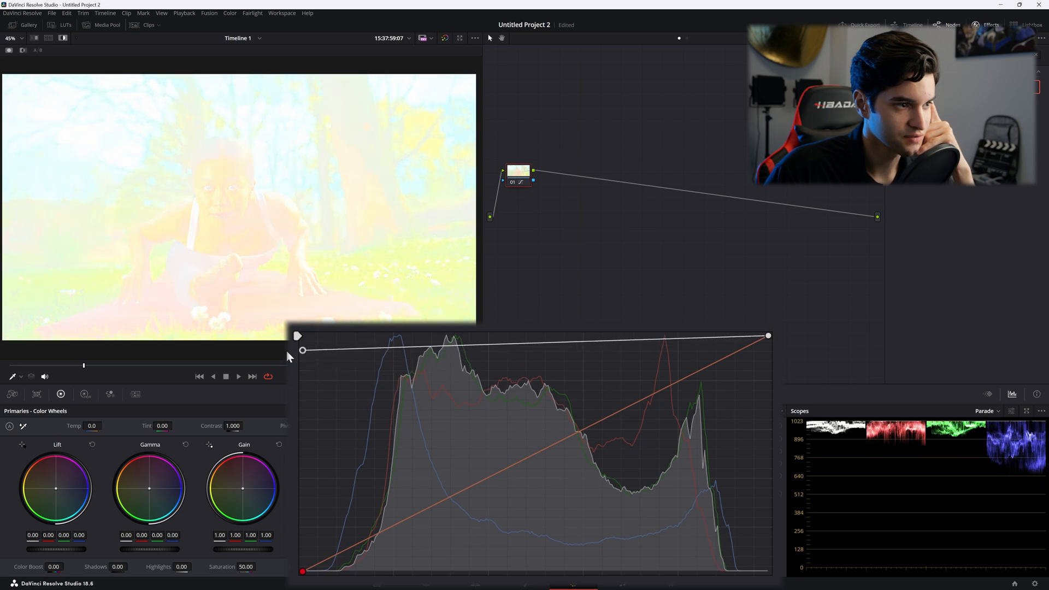
left_click_drag(301, 349, 302, 569)
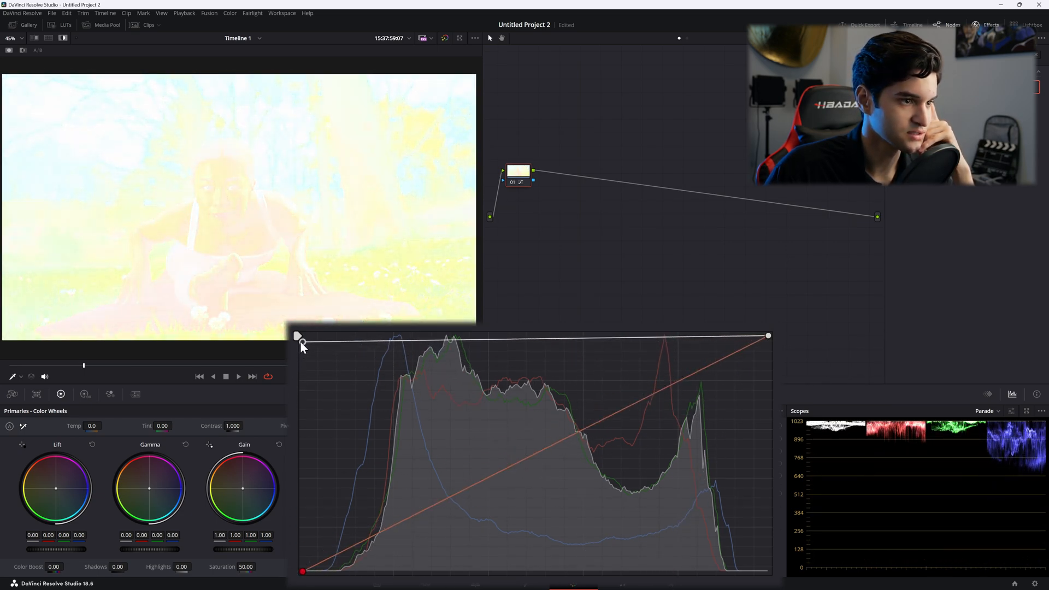
left_click_drag(767, 336, 767, 491)
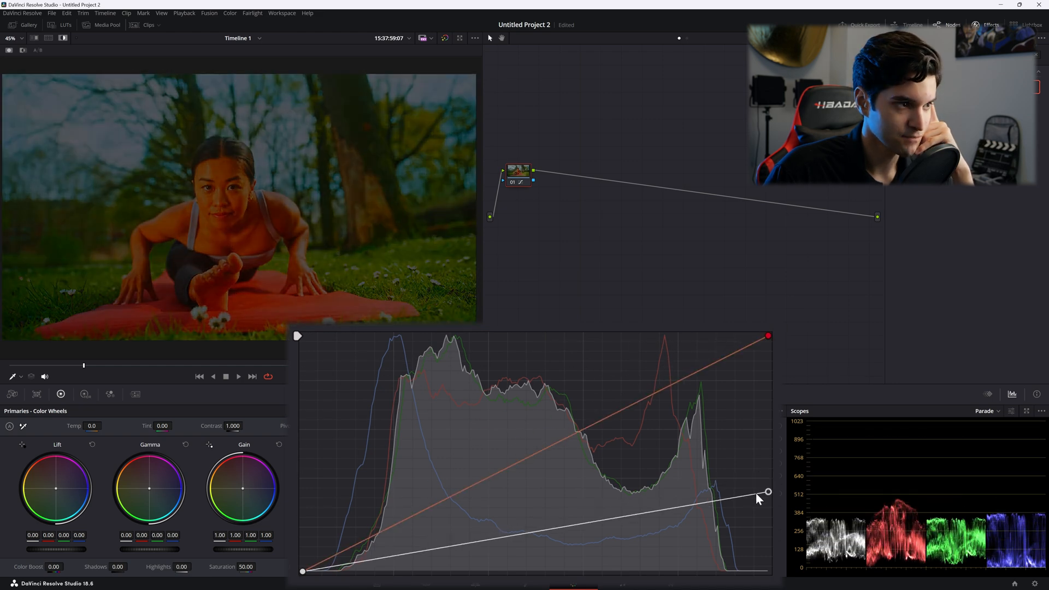
Add several control points shaping a soft S-curve with lowered shadows and lifted highlights
left_click_drag(767, 492, 742, 572)
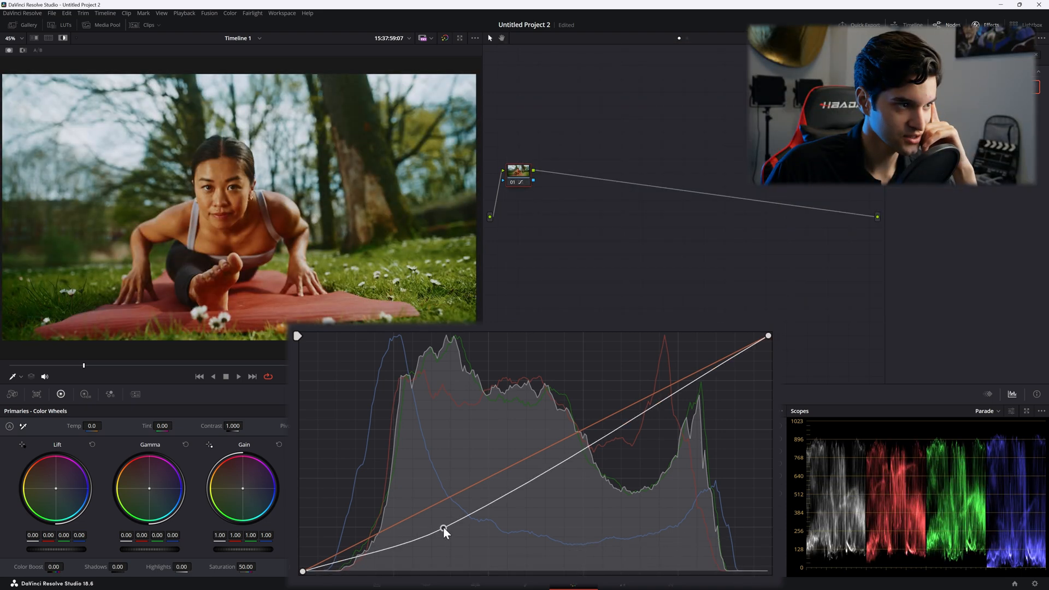
left_click_drag(443, 529, 454, 515)
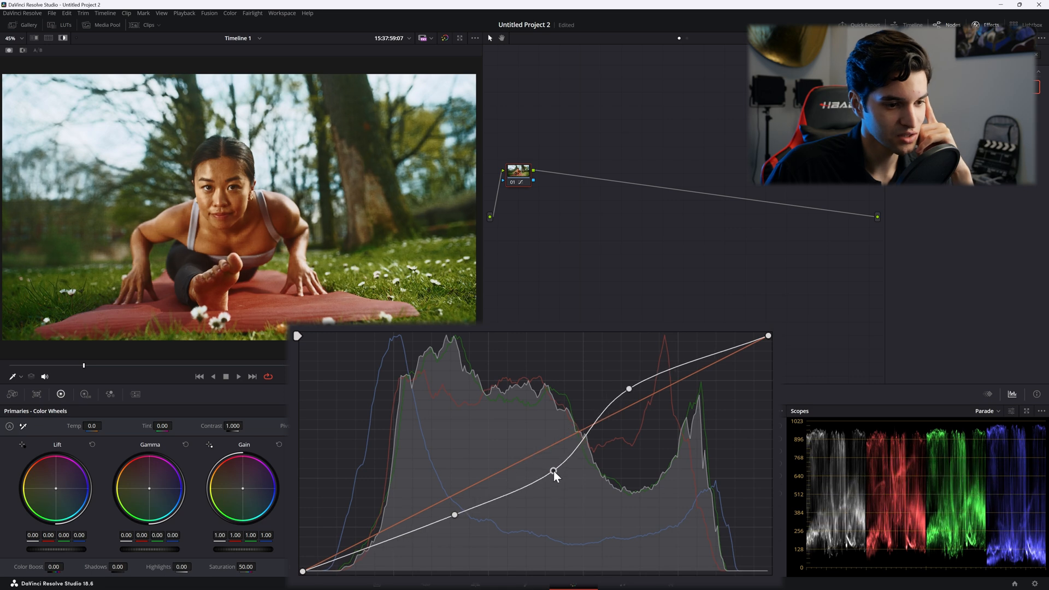
left_click_drag(554, 470, 374, 542)
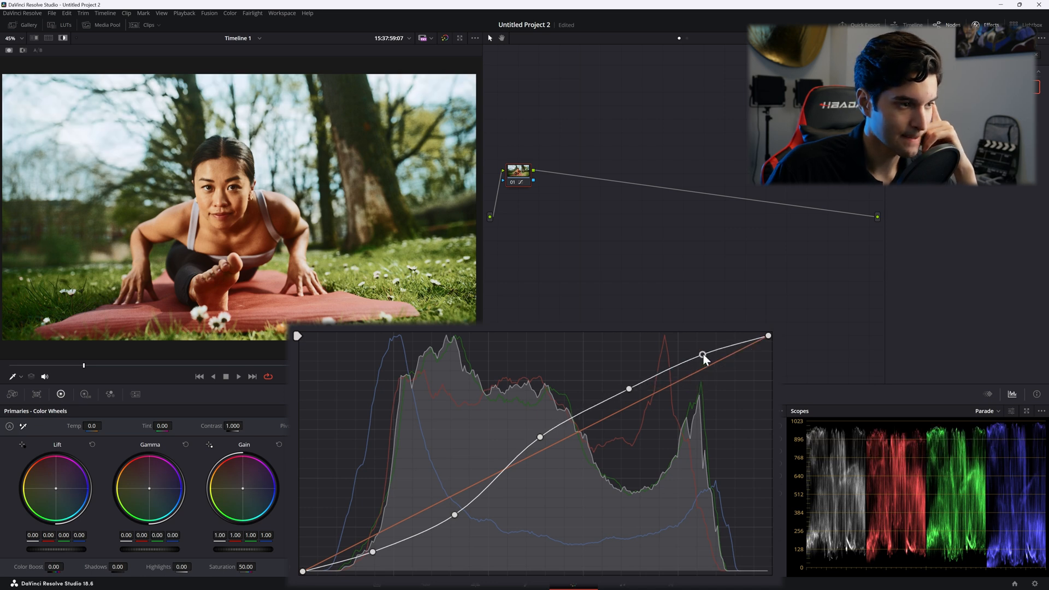
left_click_drag(702, 354, 583, 415)
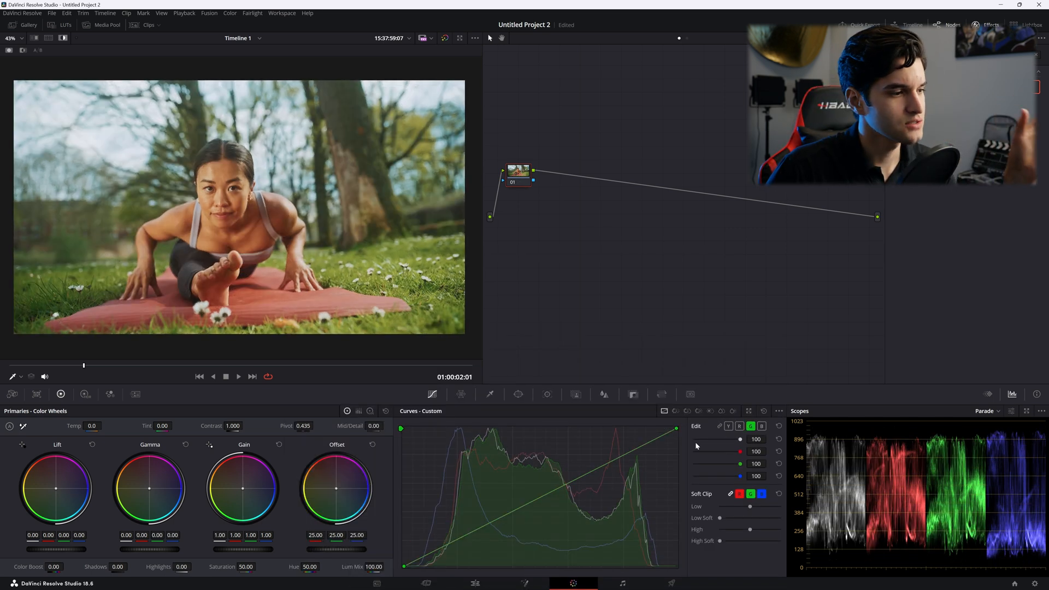
Select the red channel and unlink the channel curves for separate editing
left_click(738, 426)
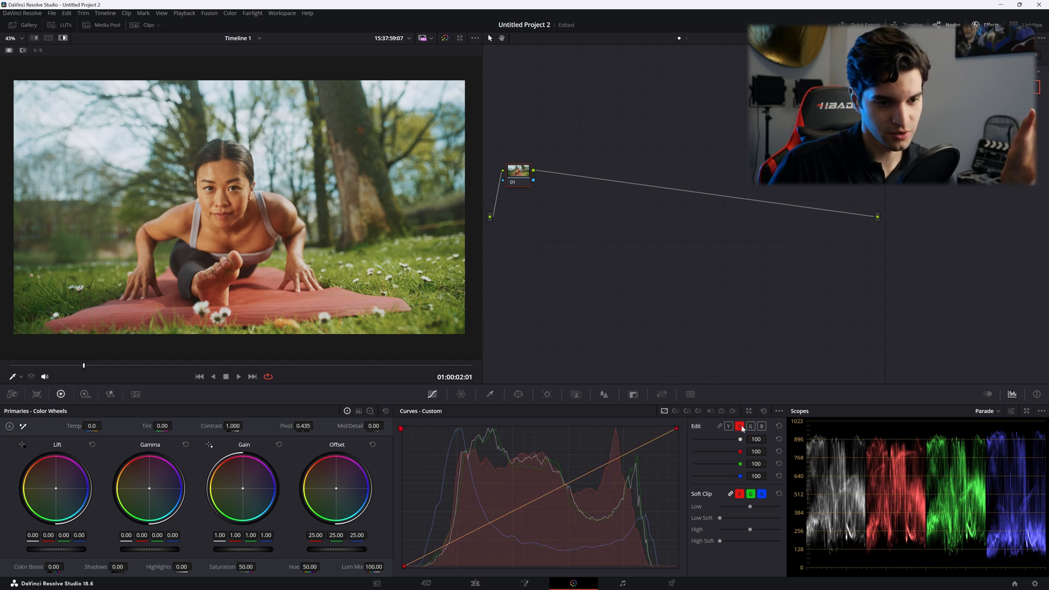
left_click(148, 25)
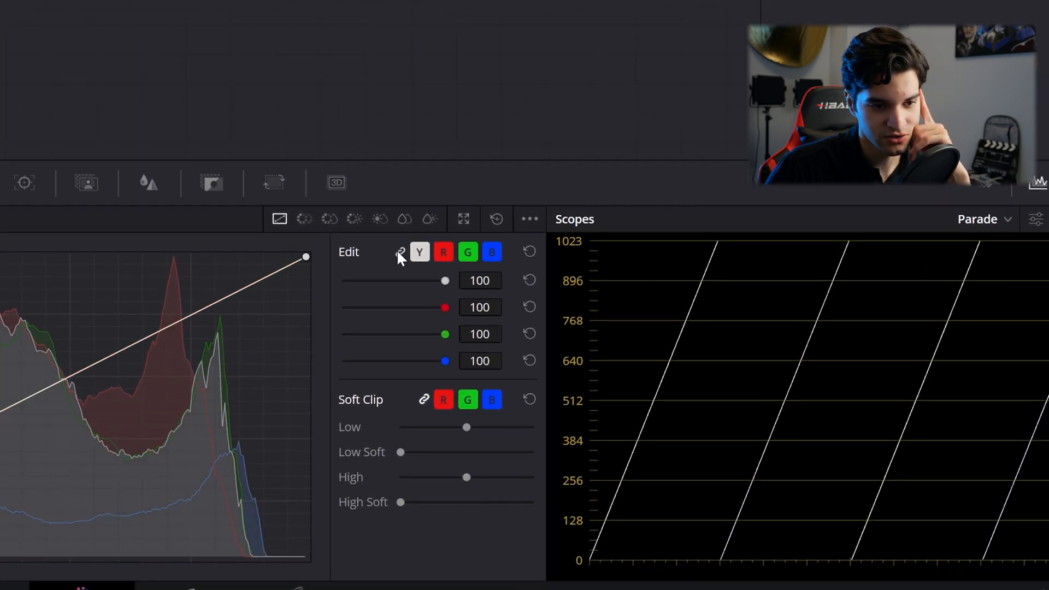
left_click(444, 251)
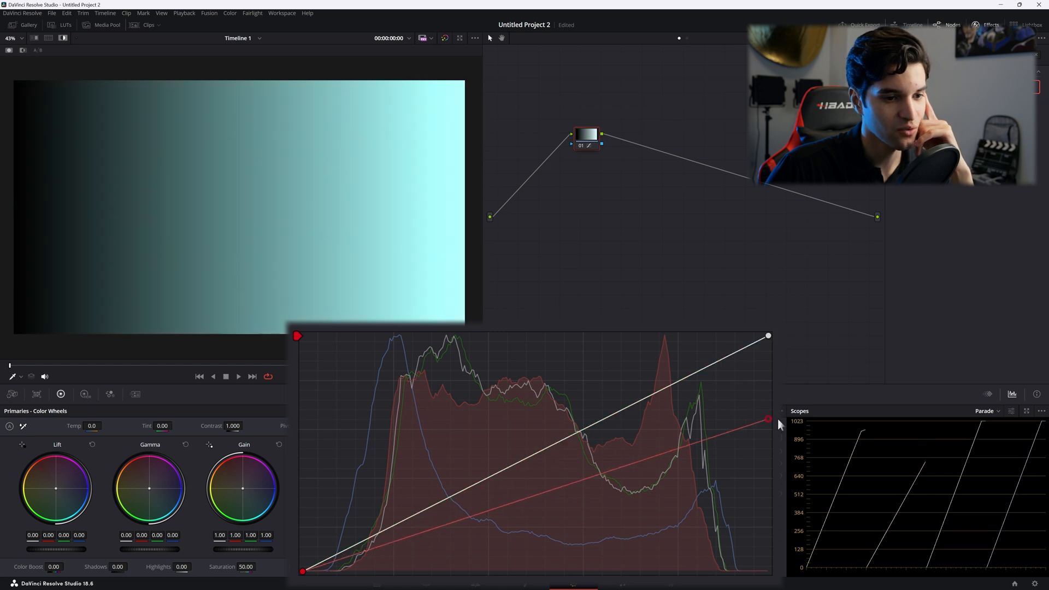
Boost then neutralise red, and push the red black point inward to tint the gradient teal
left_click_drag(768, 420, 769, 335)
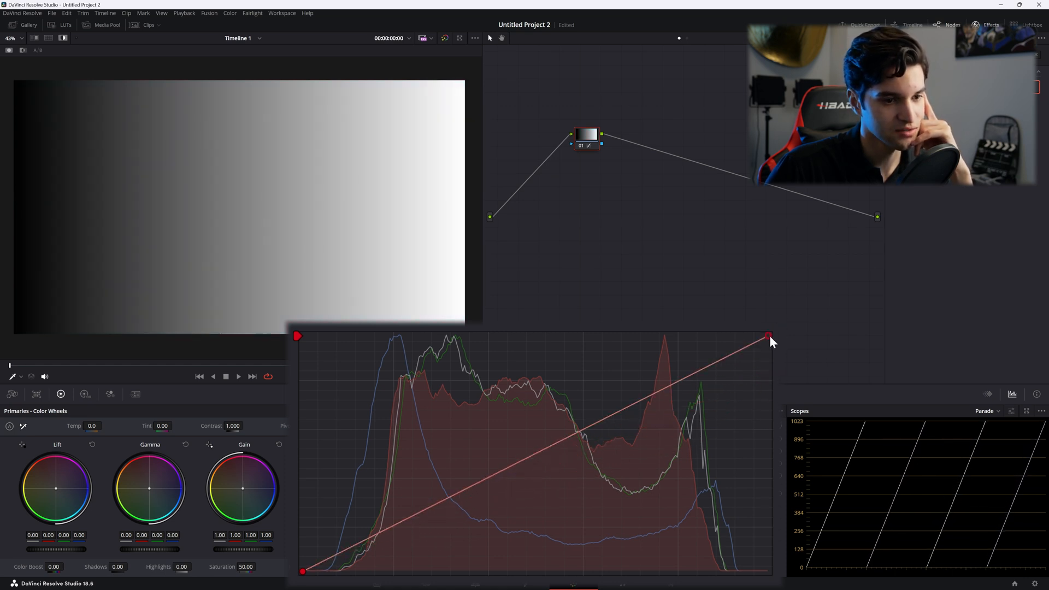
left_click_drag(769, 336, 588, 337)
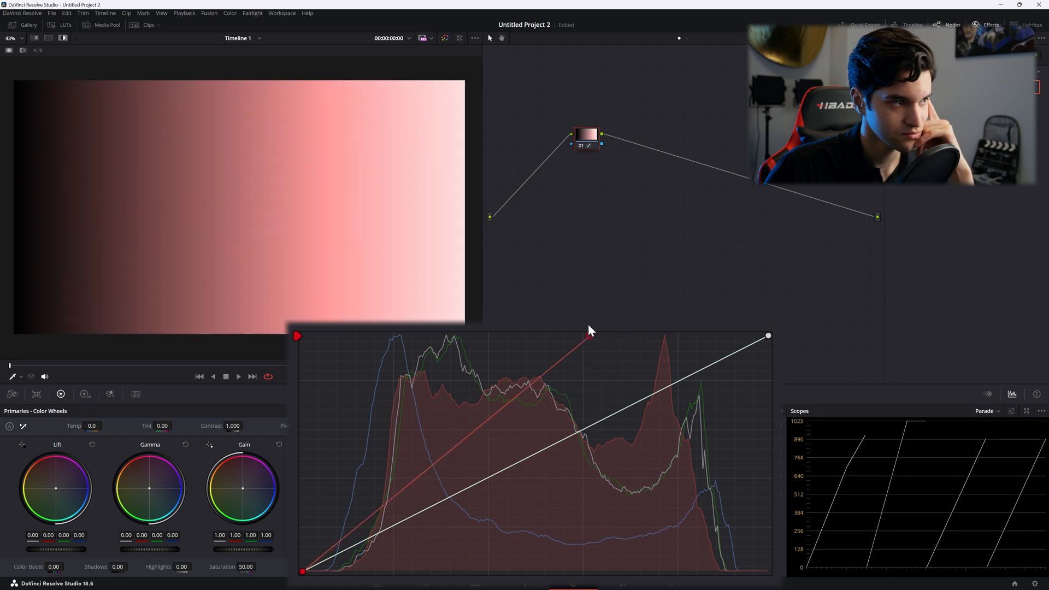
left_click_drag(589, 336, 491, 336)
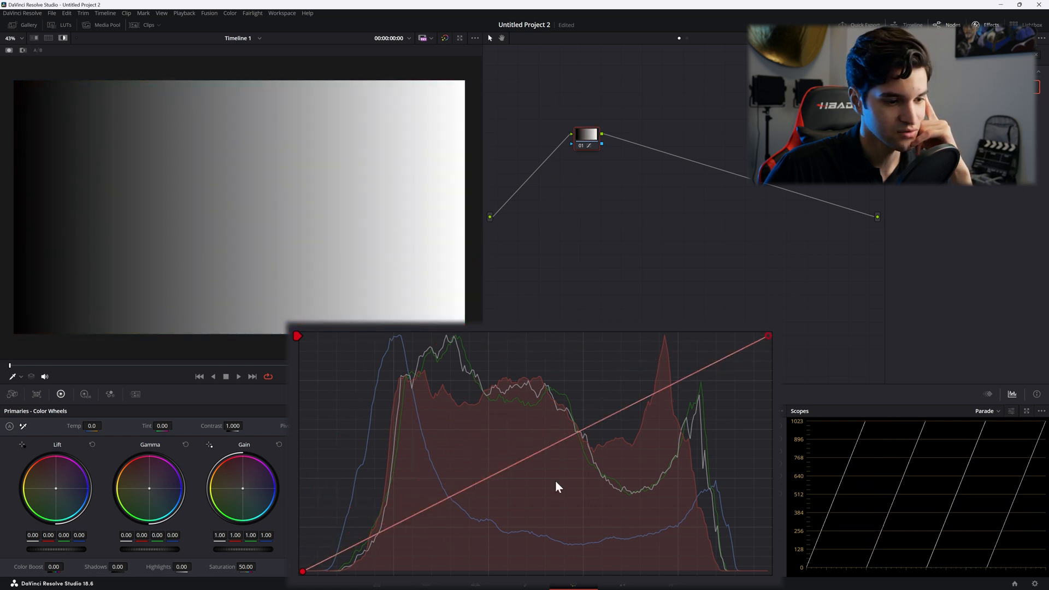
left_click_drag(303, 571, 356, 574)
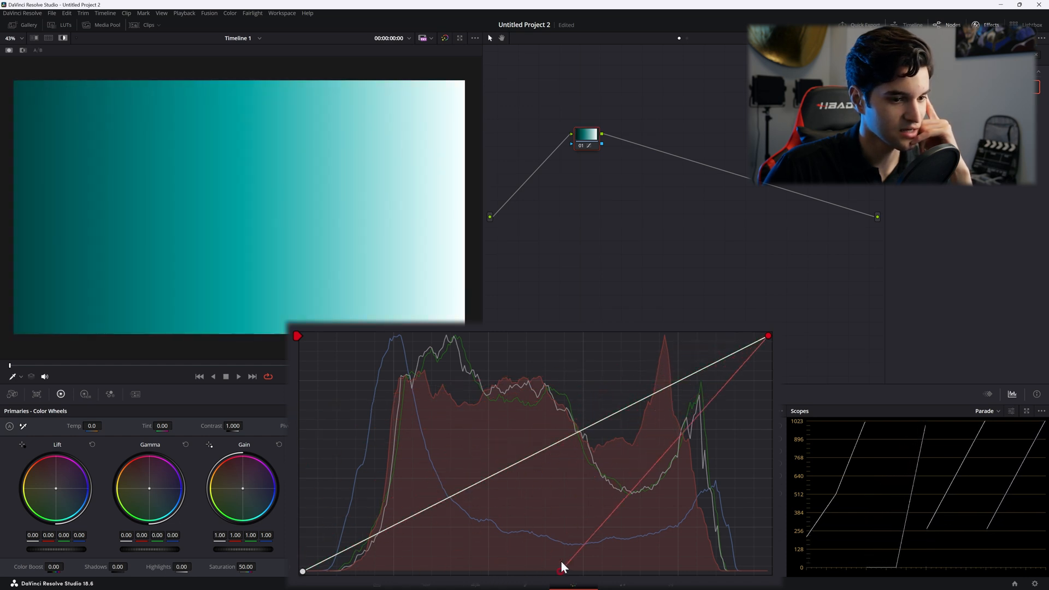
Straighten the red curve back to neutral grey and show the clip thumbnail strip
left_click_drag(768, 336, 769, 482)
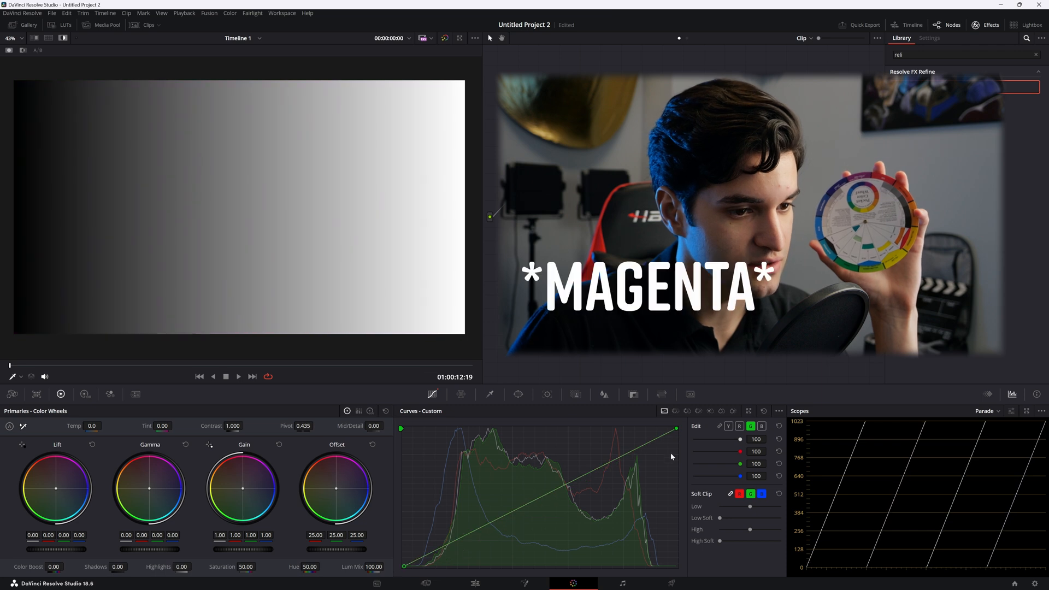
left_click_drag(675, 428, 675, 539)
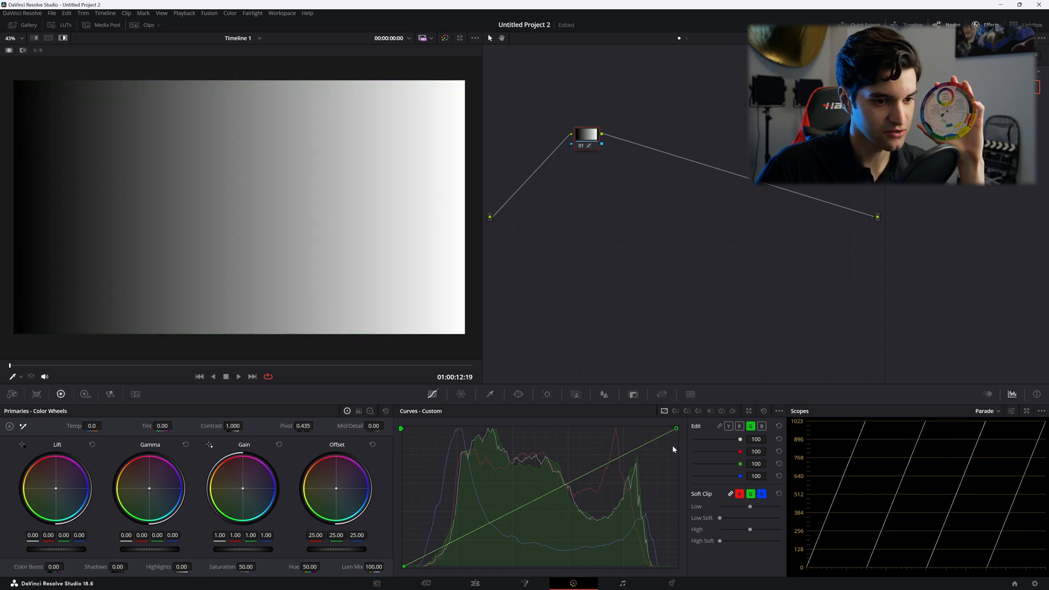
left_click(761, 425)
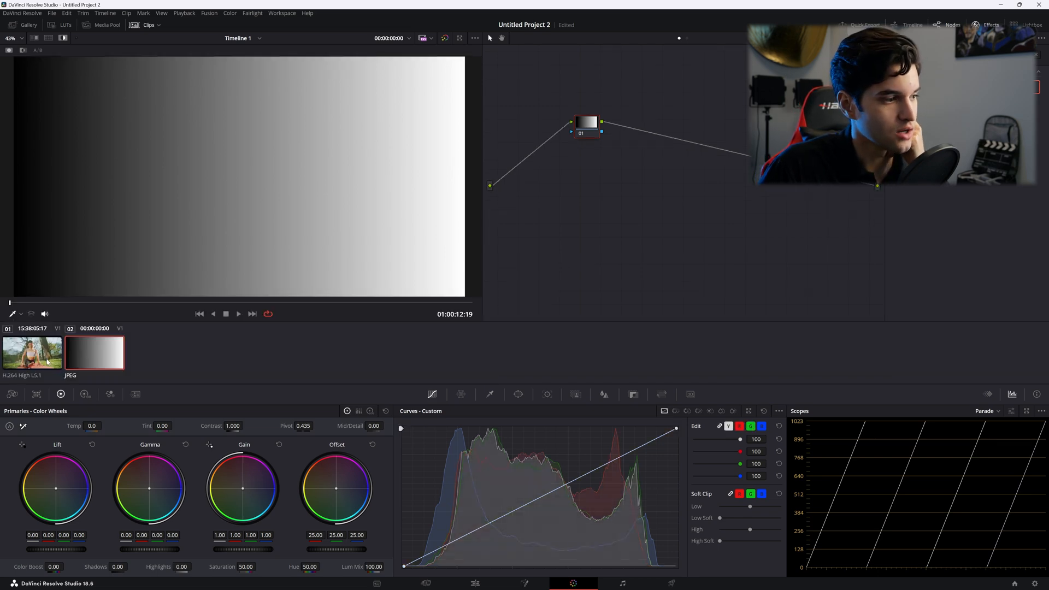
Select the yoga clip and lower its Soft Clip Low shadow clipping level
left_click(31, 352)
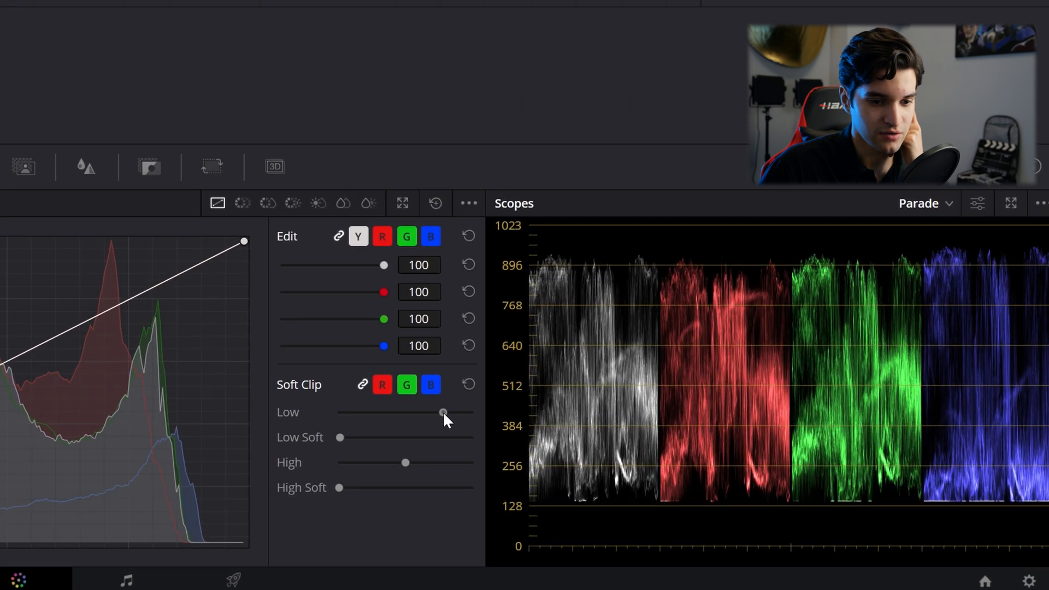
left_click_drag(443, 413, 426, 413)
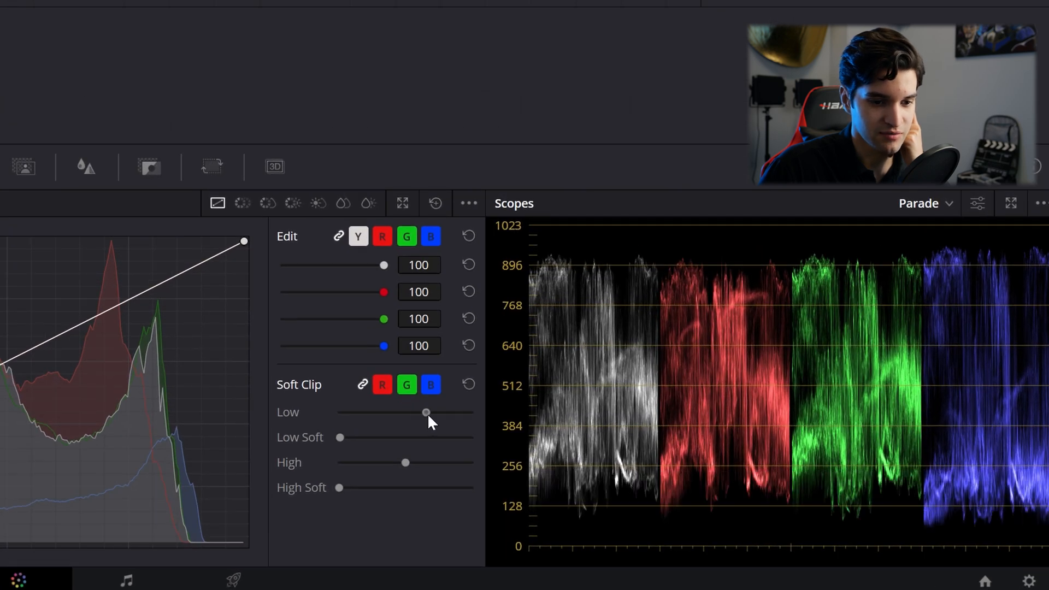
left_click_drag(426, 413, 435, 413)
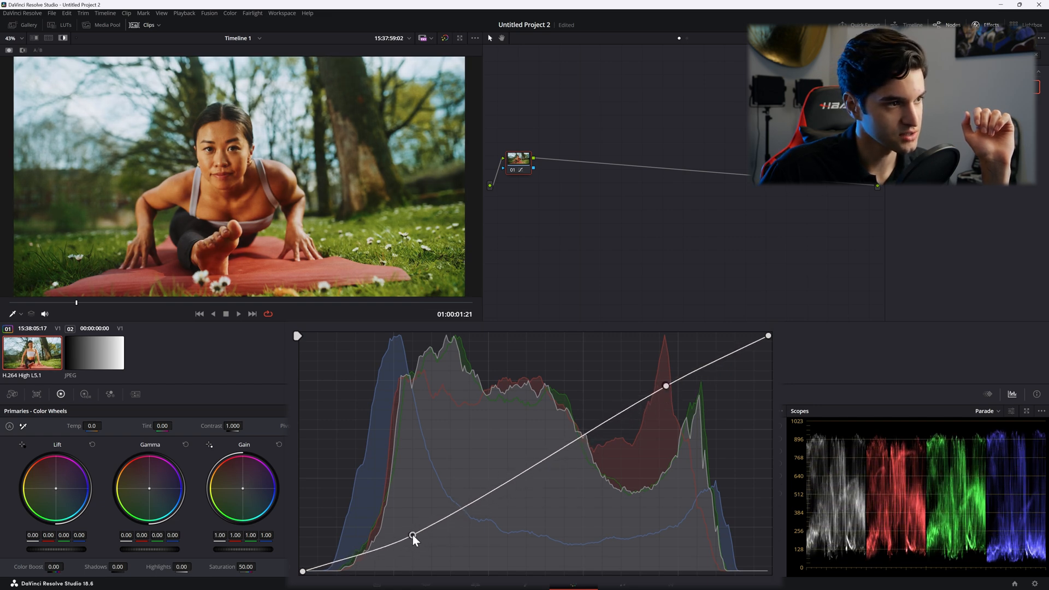
Add shadow and highlight points forming a gentle S-curve with darker shadows and brighter highlights
left_click_drag(666, 386, 658, 390)
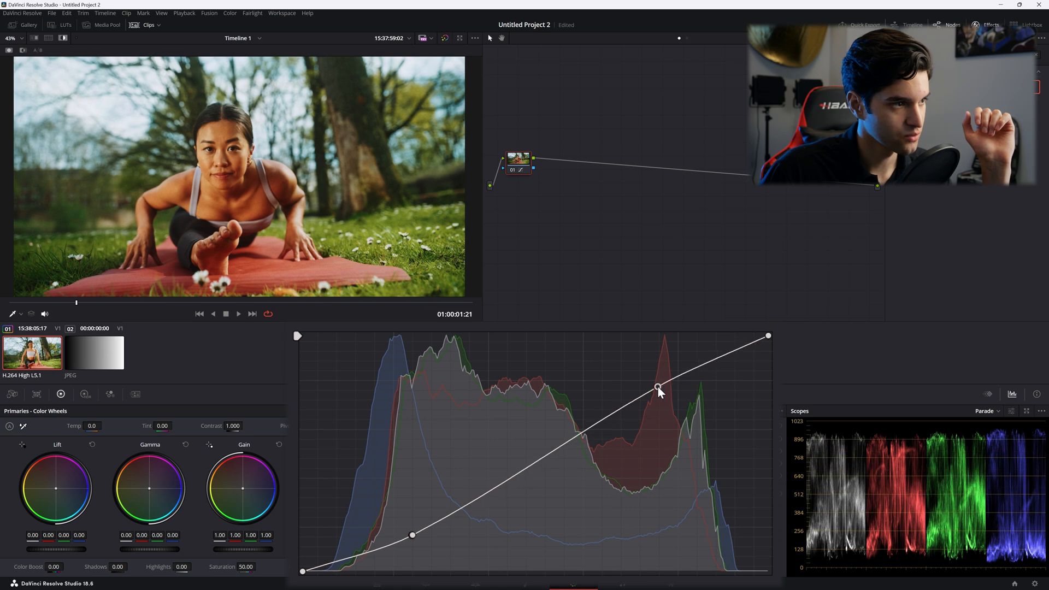
left_click_drag(656, 389, 663, 393)
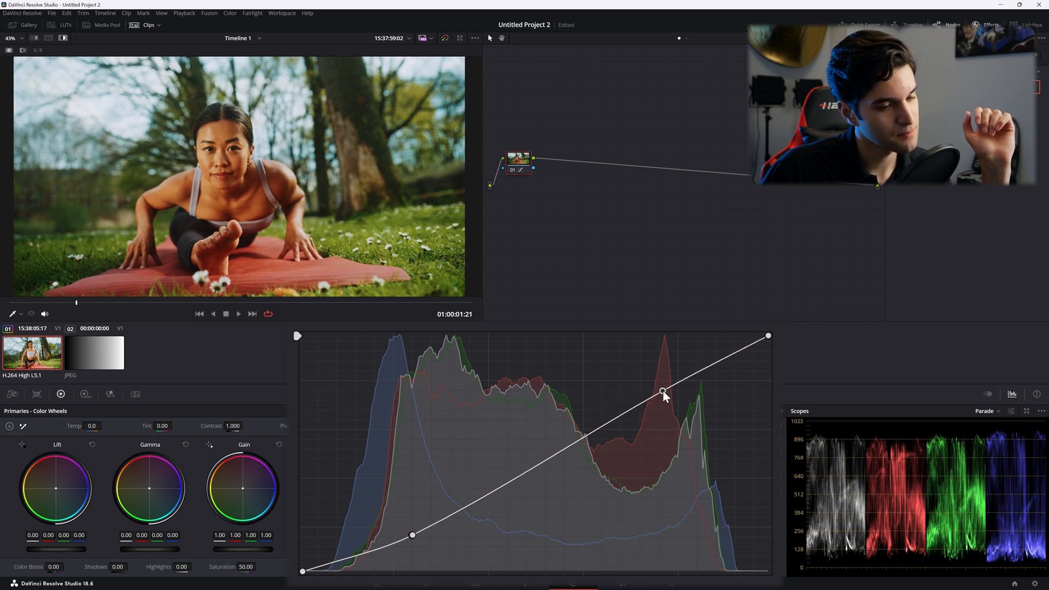
left_click_drag(664, 392, 531, 462)
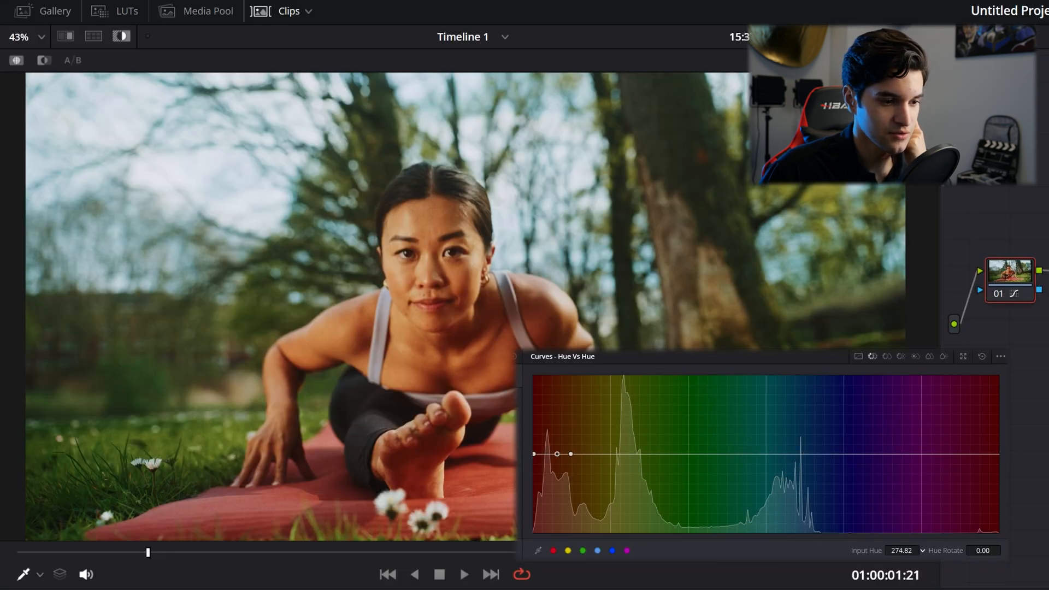
Nudge the orange skin-hue point both ways on Hue vs Hue and settle on a slight rotation
left_click_drag(556, 454, 556, 458)
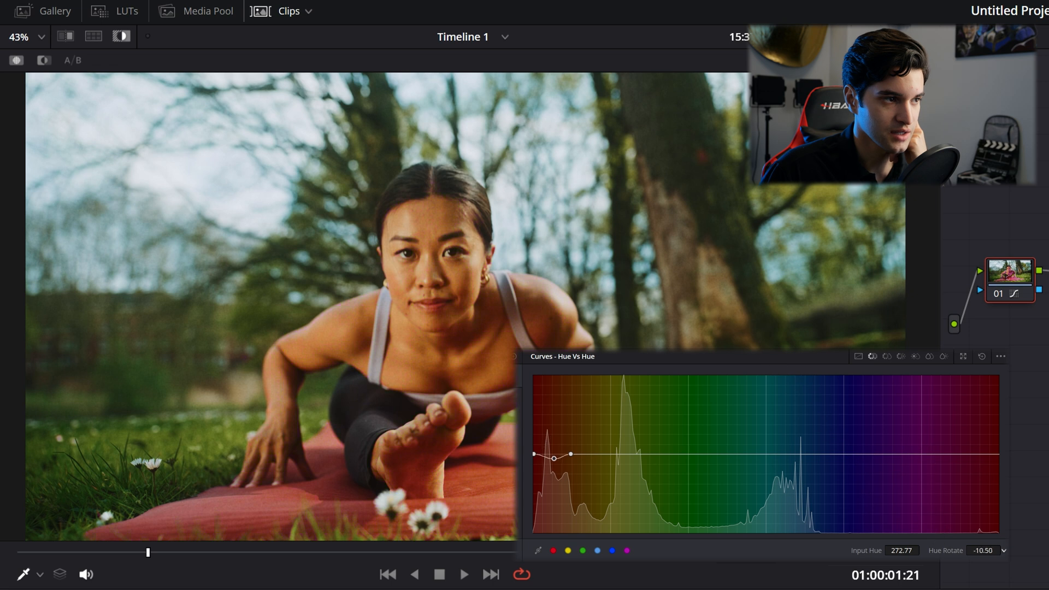
left_click_drag(574, 455, 574, 449)
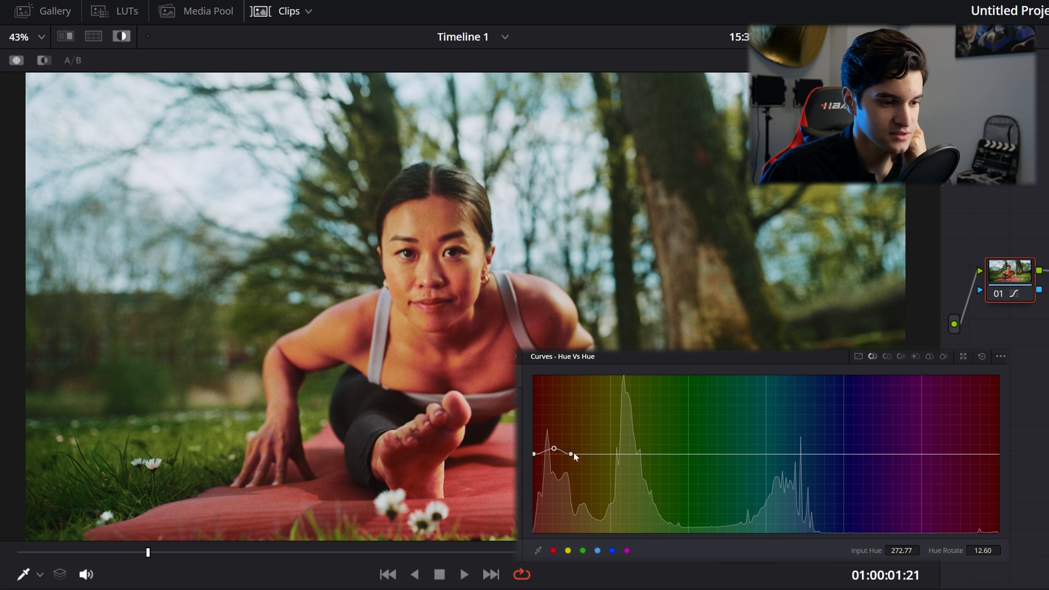
left_click_drag(573, 456, 574, 452)
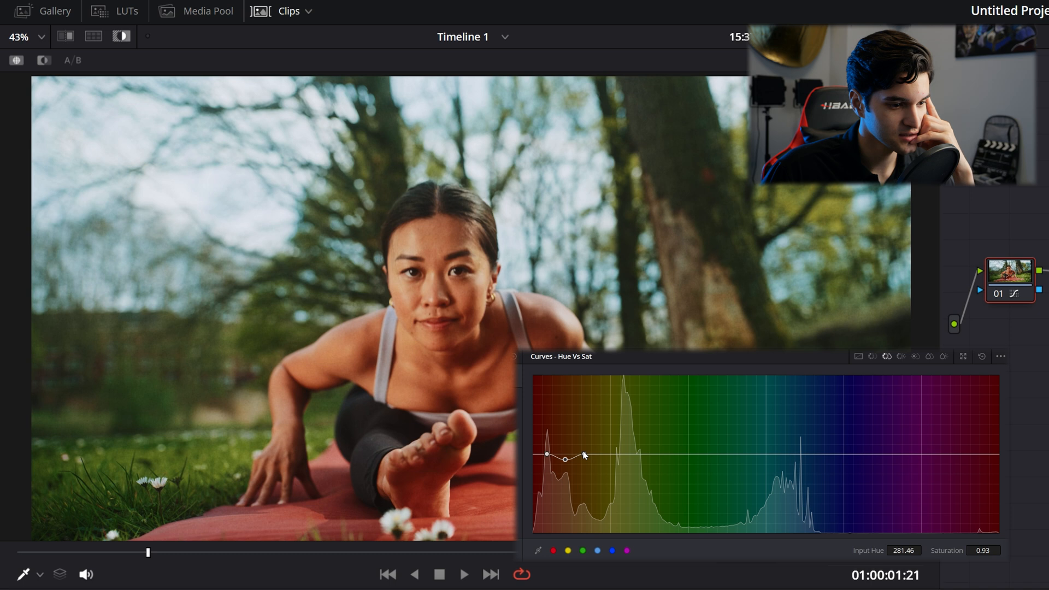
Dip the orange centre point below 1.00 on Hue vs Sat and widen the affected hue range
left_click_drag(565, 460, 588, 455)
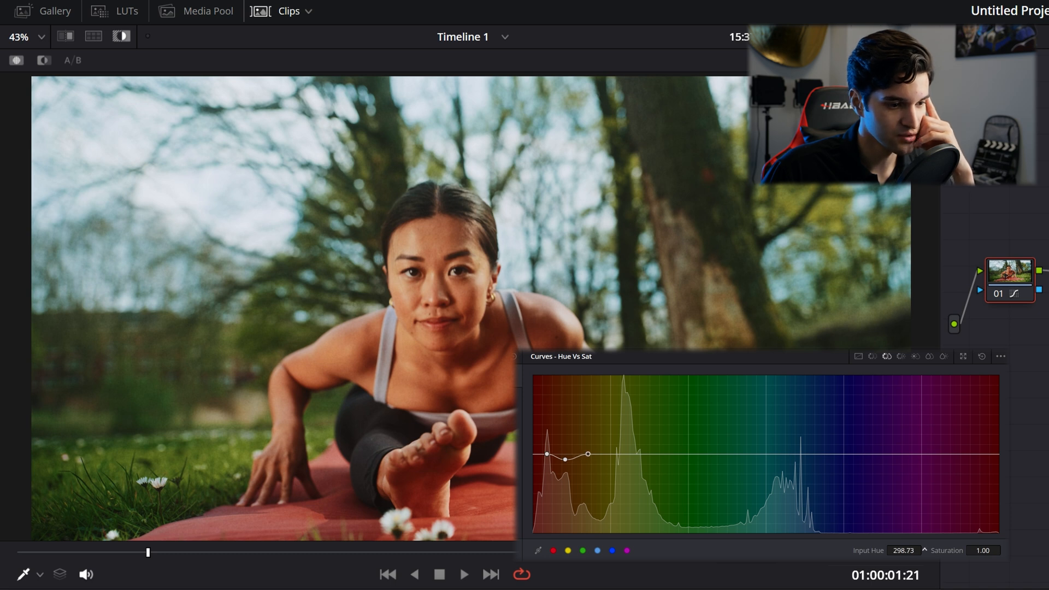
left_click_drag(546, 455, 546, 457)
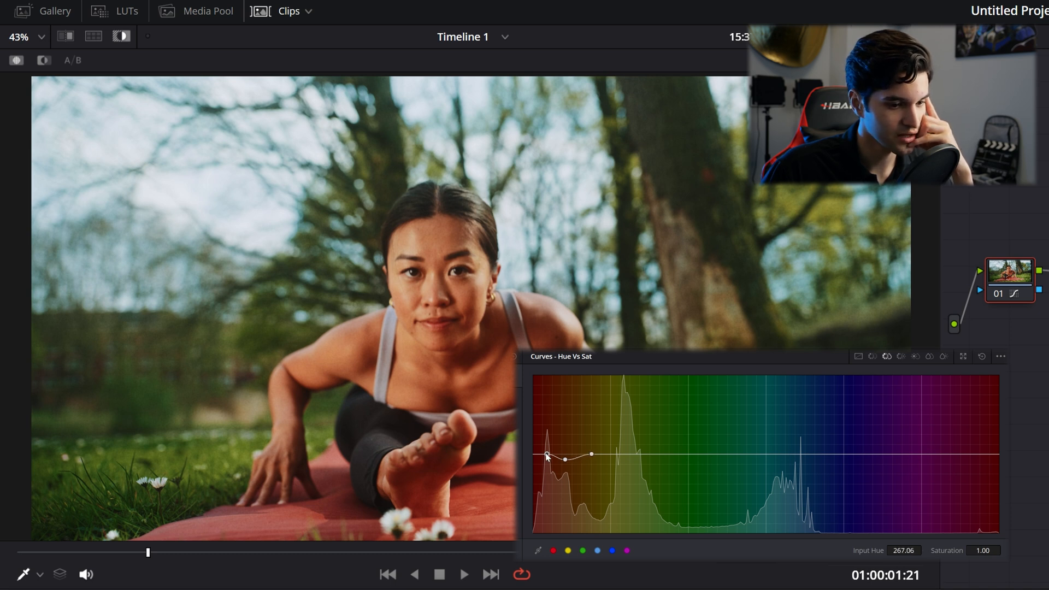
left_click_drag(548, 457, 541, 455)
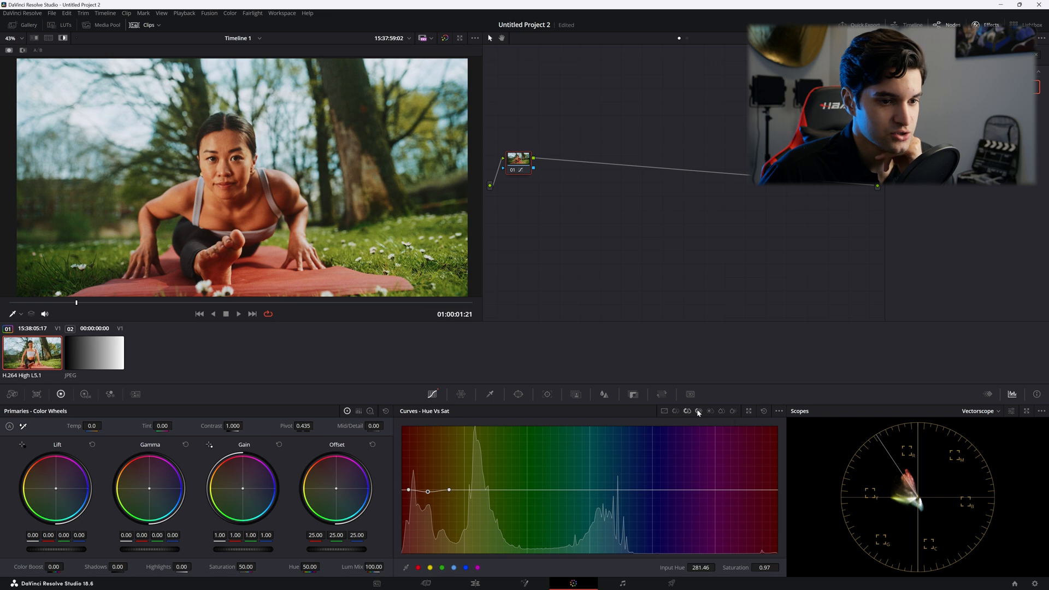
Add Hue vs Lum control points across the orange and green tones and adjust their luminance
left_click(698, 411)
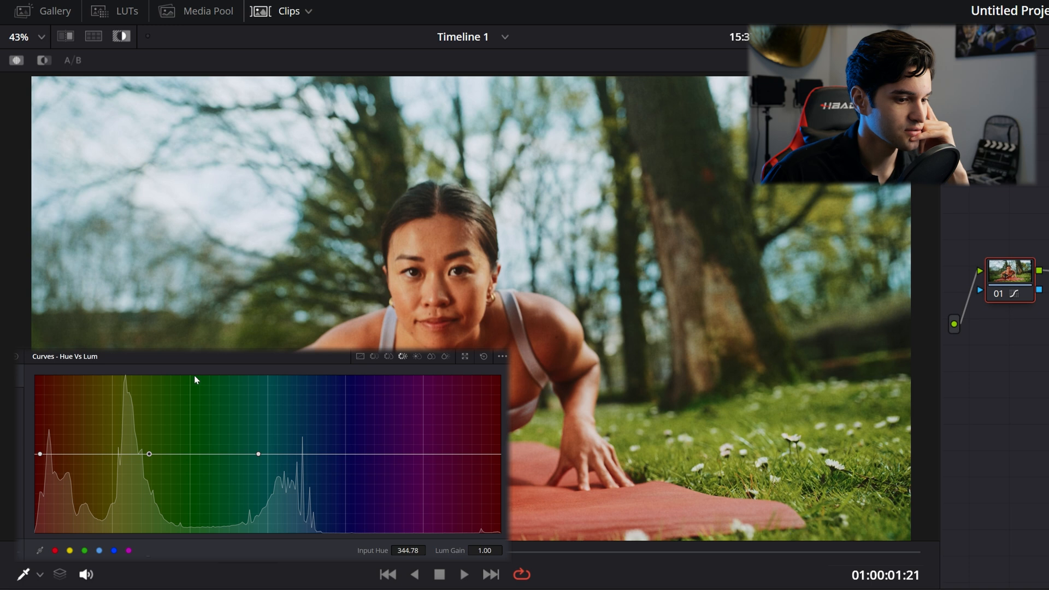
left_click_drag(150, 453, 150, 475)
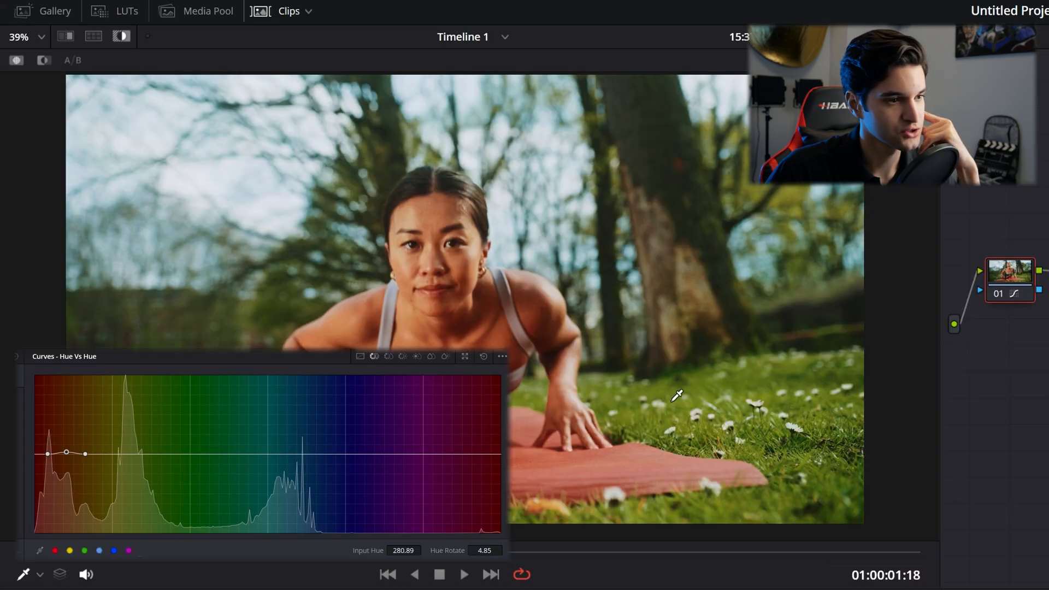
mouse_move(682, 424)
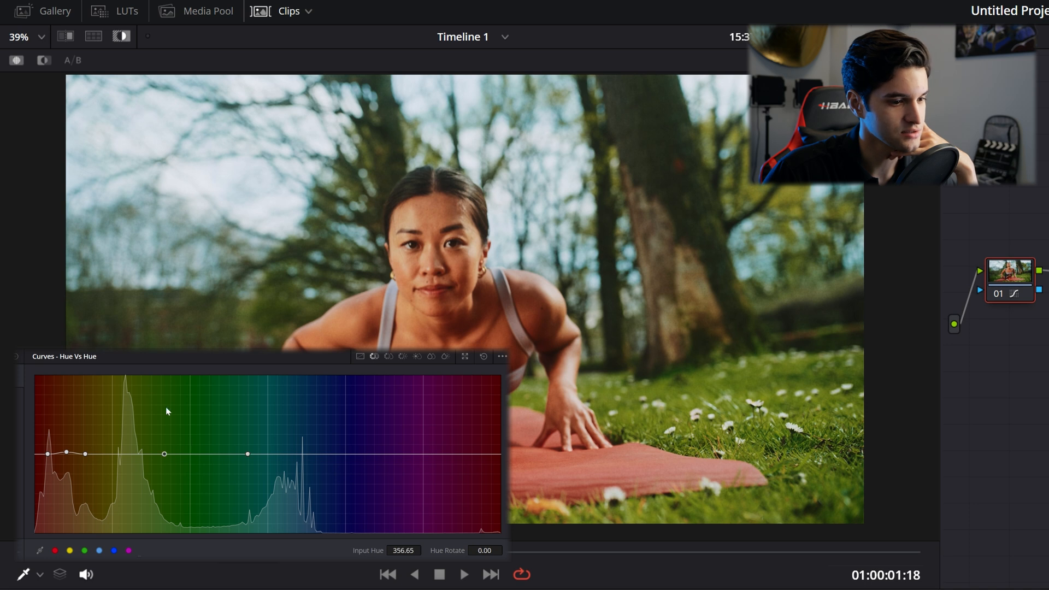
Shift the green grass hues slightly on the Hue vs Hue curve
left_click_drag(163, 455, 163, 461)
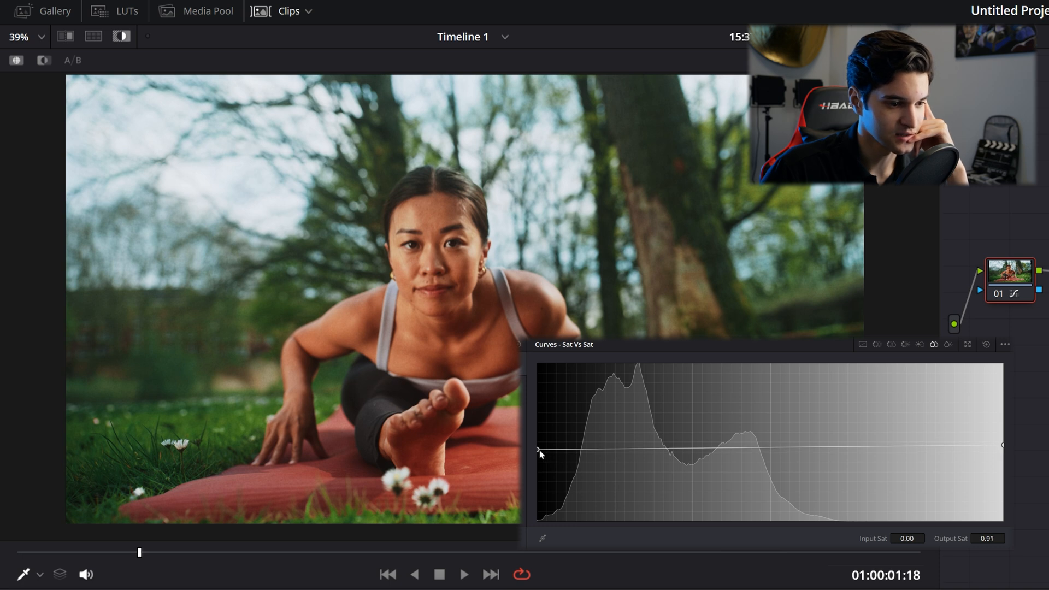
Pull the leftmost Sat vs Sat point down to about 0.91 output saturation
left_click_drag(538, 449, 539, 445)
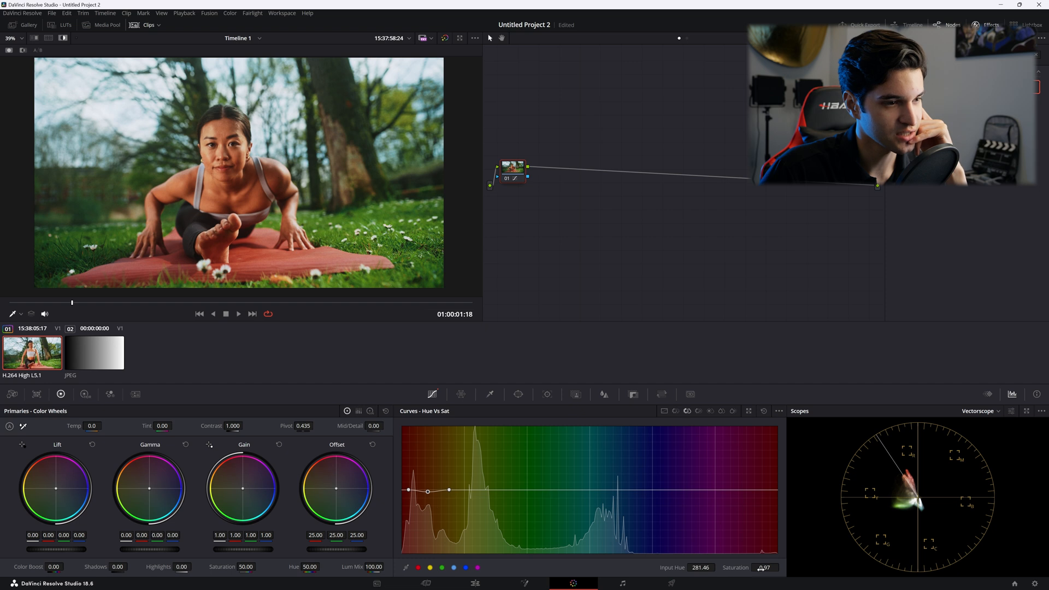
Dip the orange Hue vs Sat point further, then move to the Sat vs Lum curve
left_click_drag(429, 491, 429, 499)
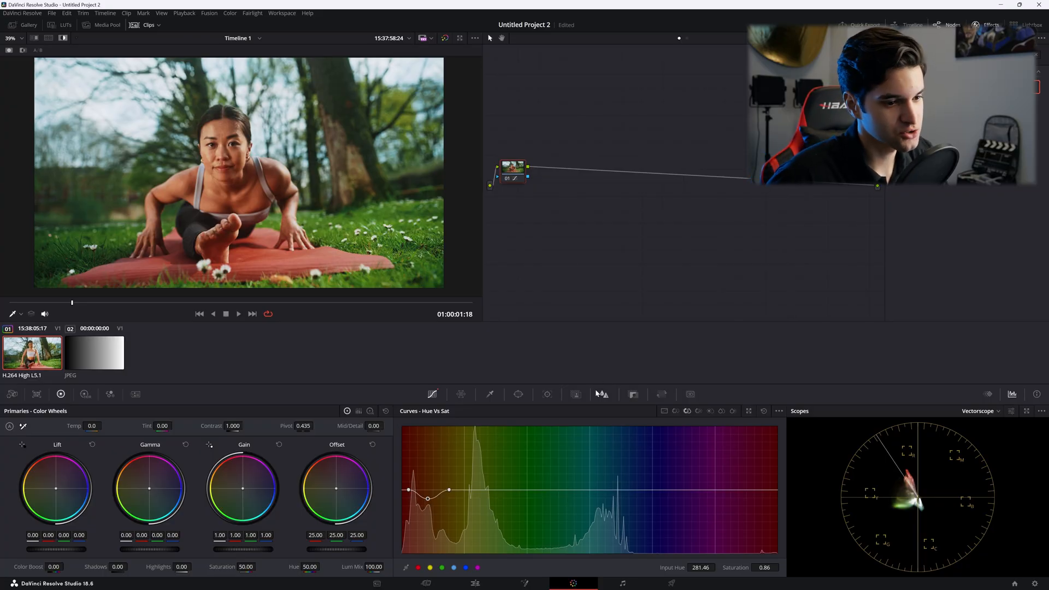
left_click(663, 411)
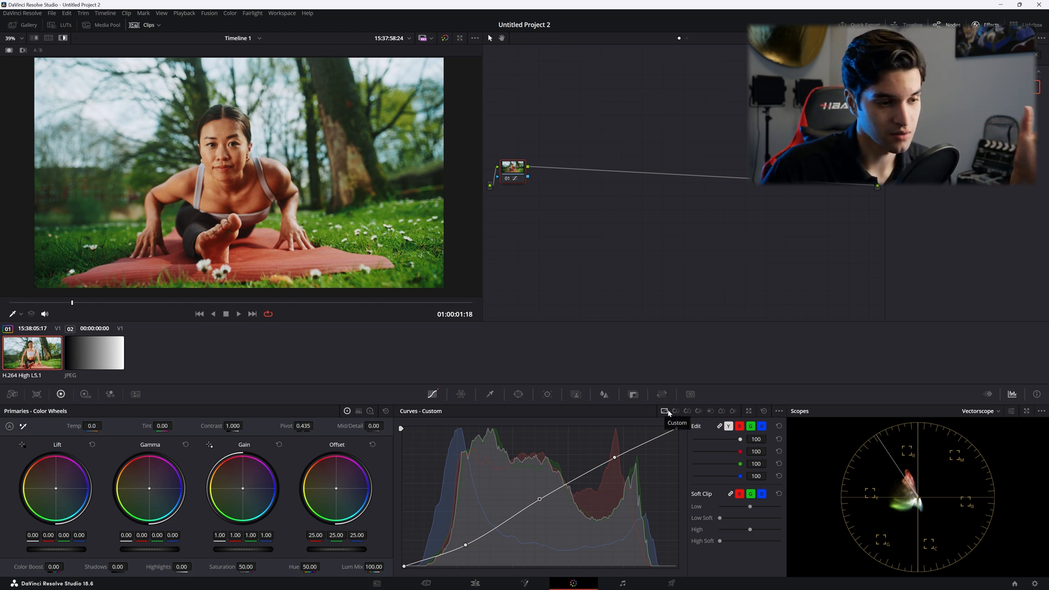
left_click(733, 411)
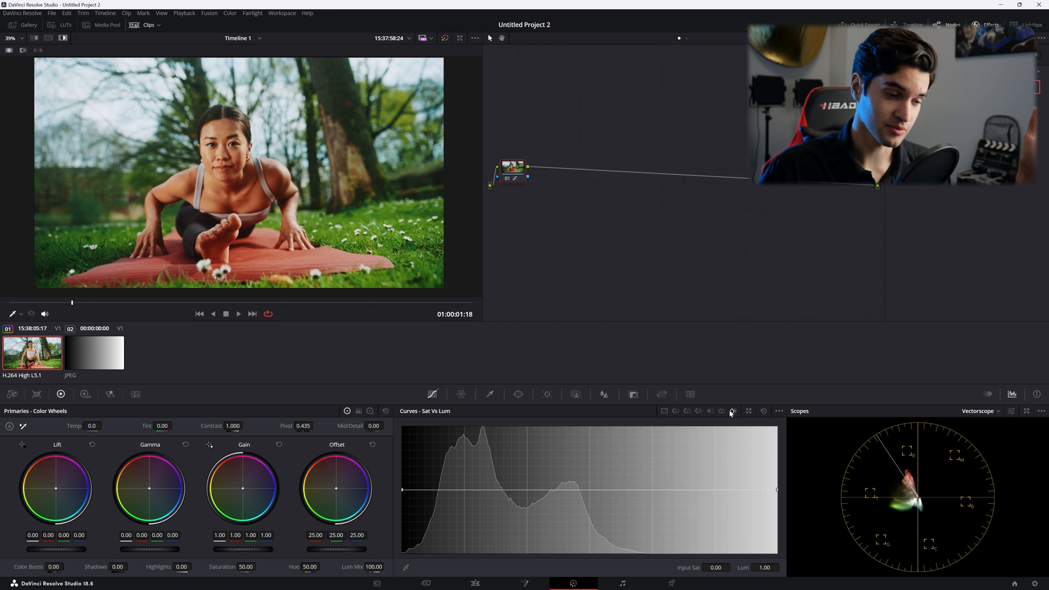